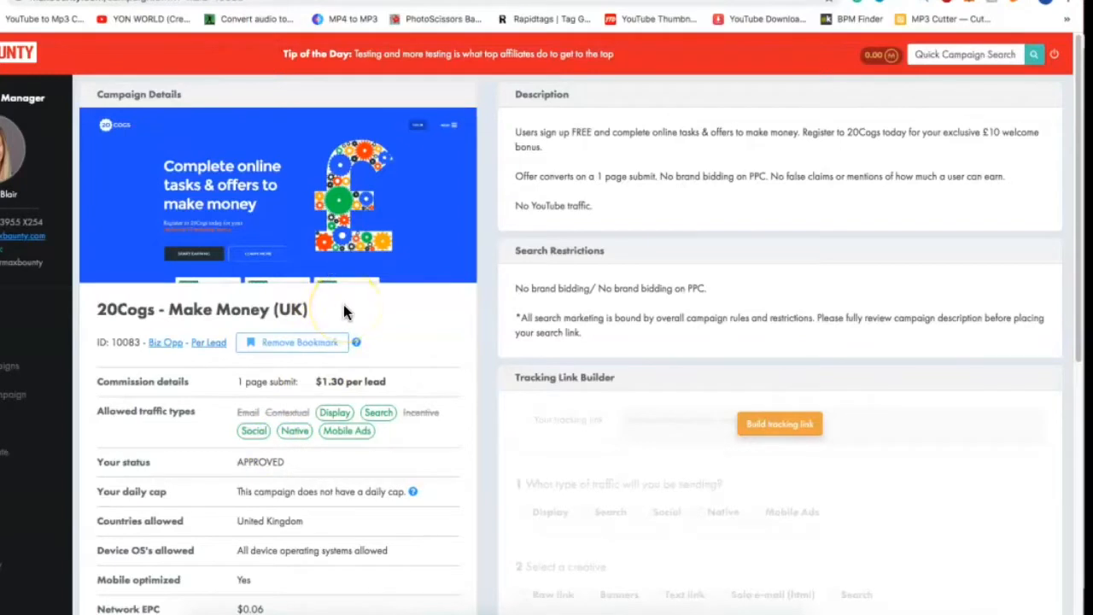
{"action": "mouse_move", "coordinate": [340, 325]}
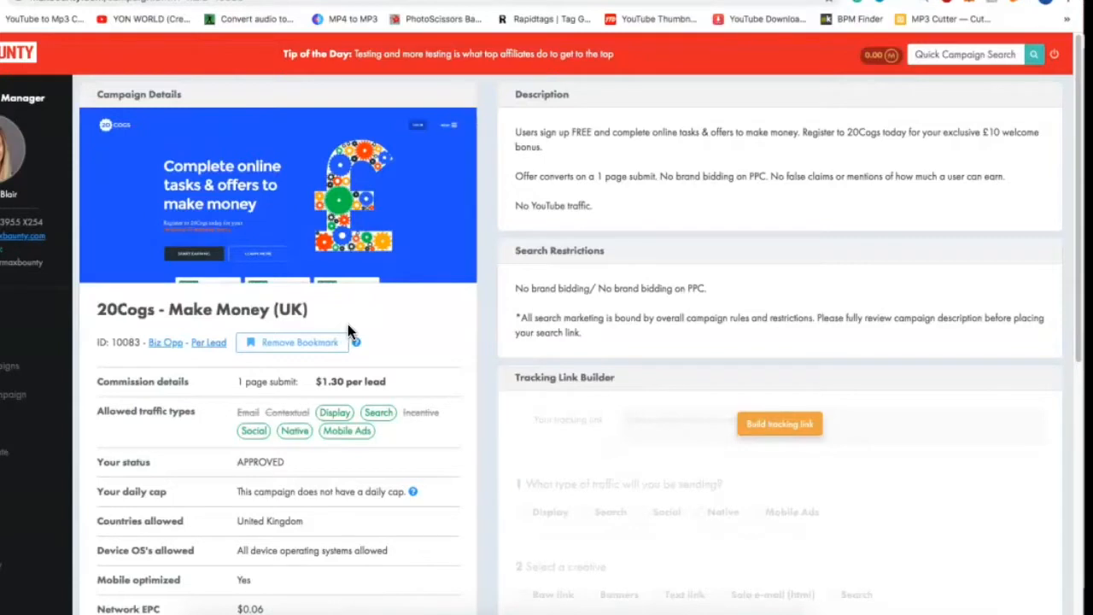
{"action": "mouse_move", "coordinate": [354, 327]}
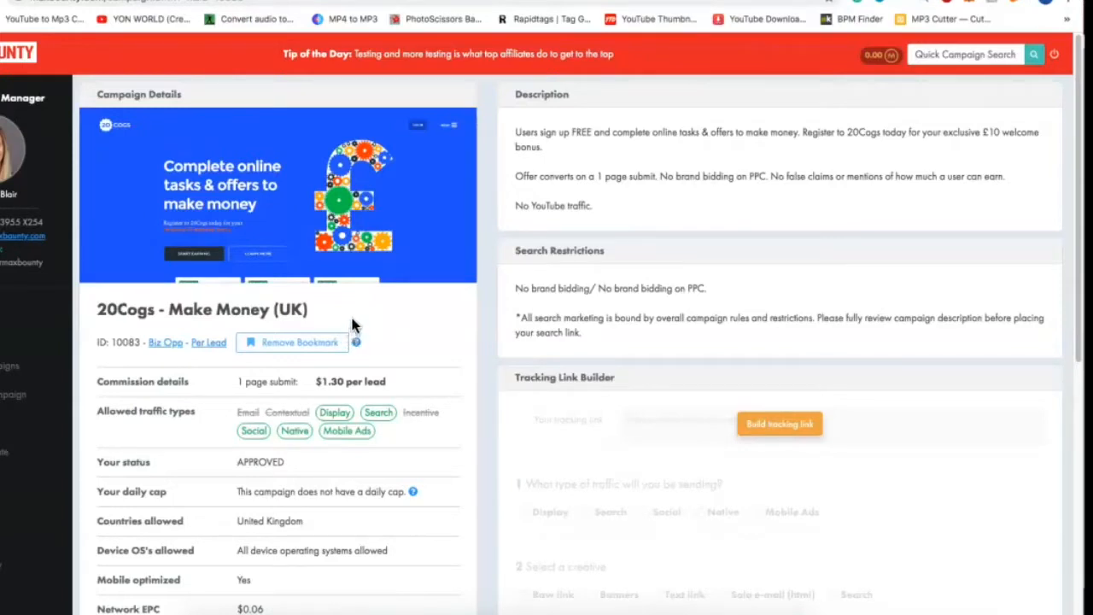
{"action": "mouse_move", "coordinate": [353, 335]}
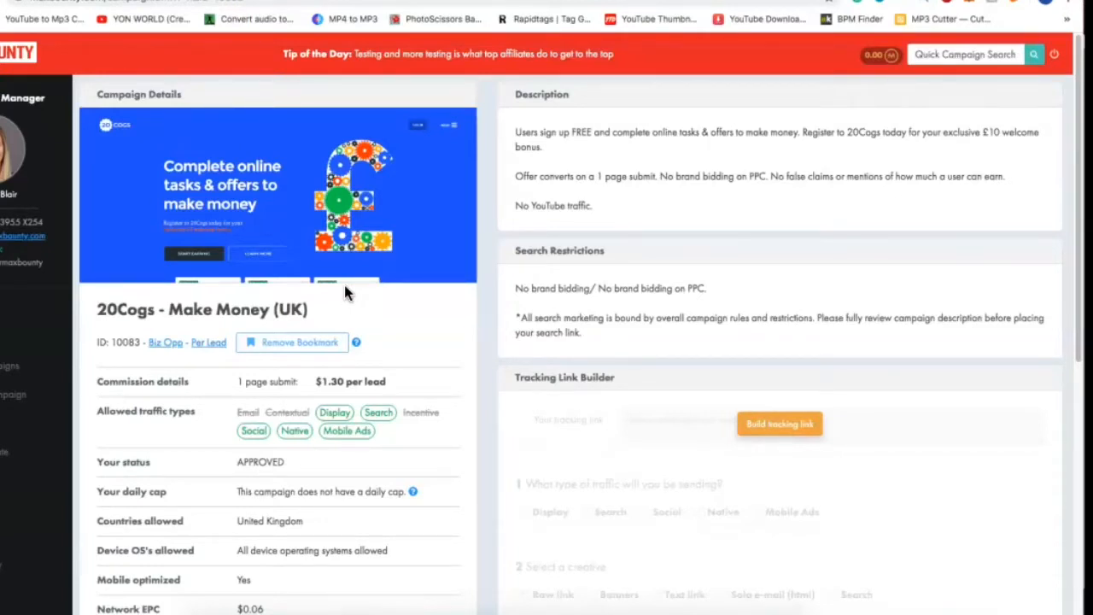
{"action": "mouse_move", "coordinate": [124, 295]}
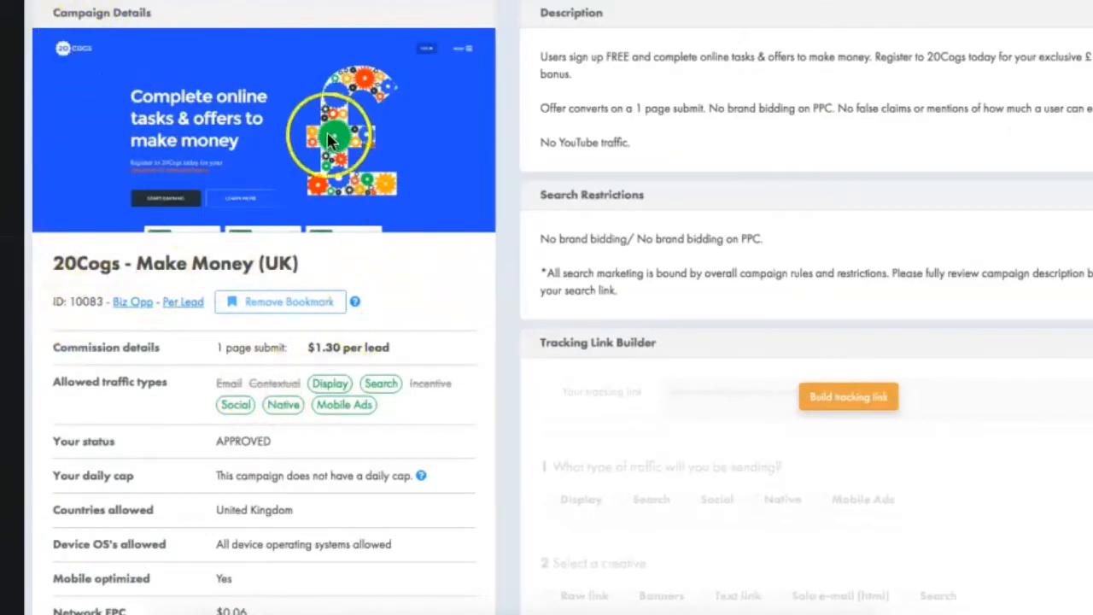
{"action": "mouse_move", "coordinate": [290, 209]}
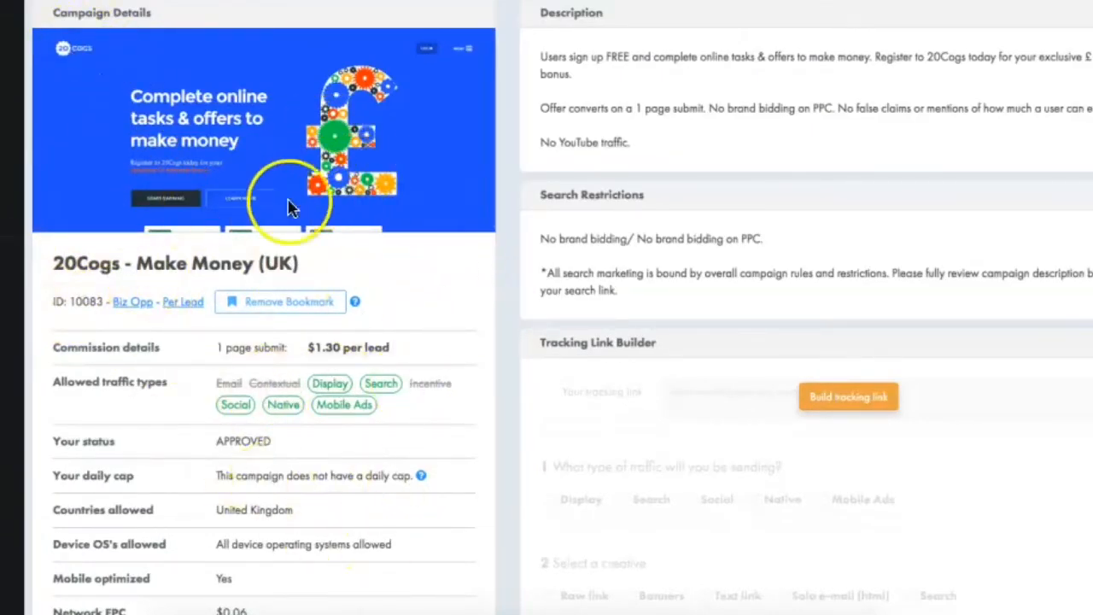
{"action": "mouse_move", "coordinate": [444, 171]}
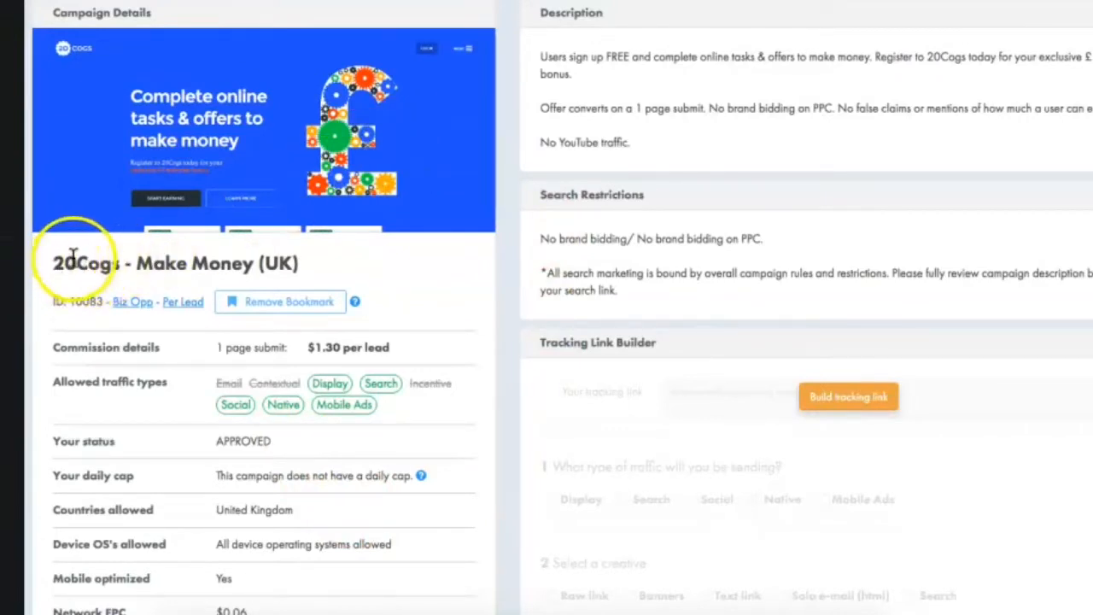
{"action": "mouse_move", "coordinate": [269, 248]}
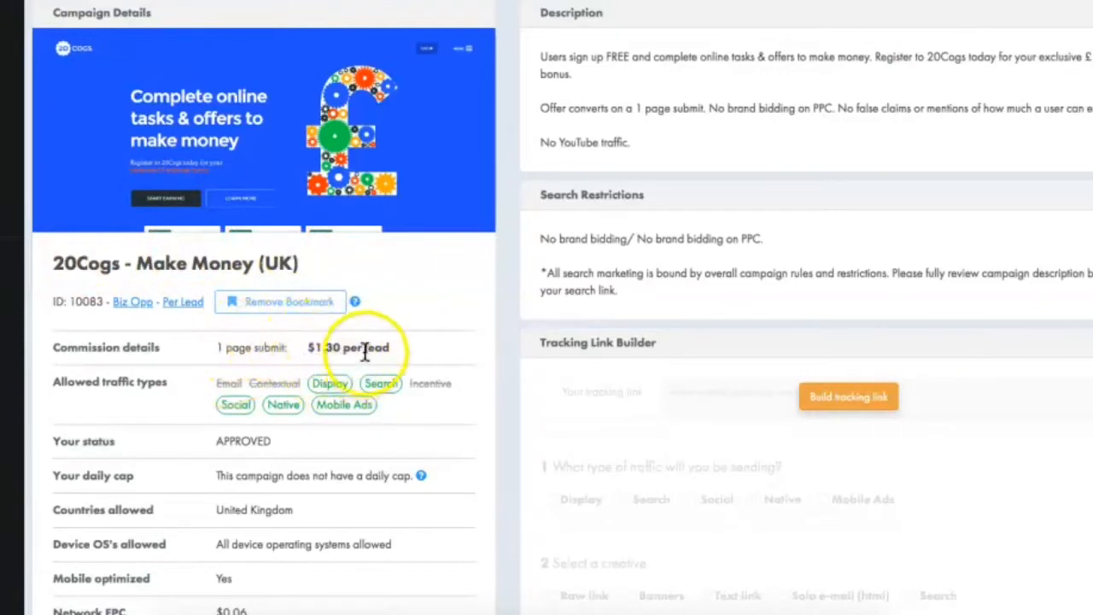
Highlight 'No false claims or mentions of how much a user can earn' in the 20Cogs description.
{"action": "scroll", "scroll_direction": "down", "scroll_amount": 3}
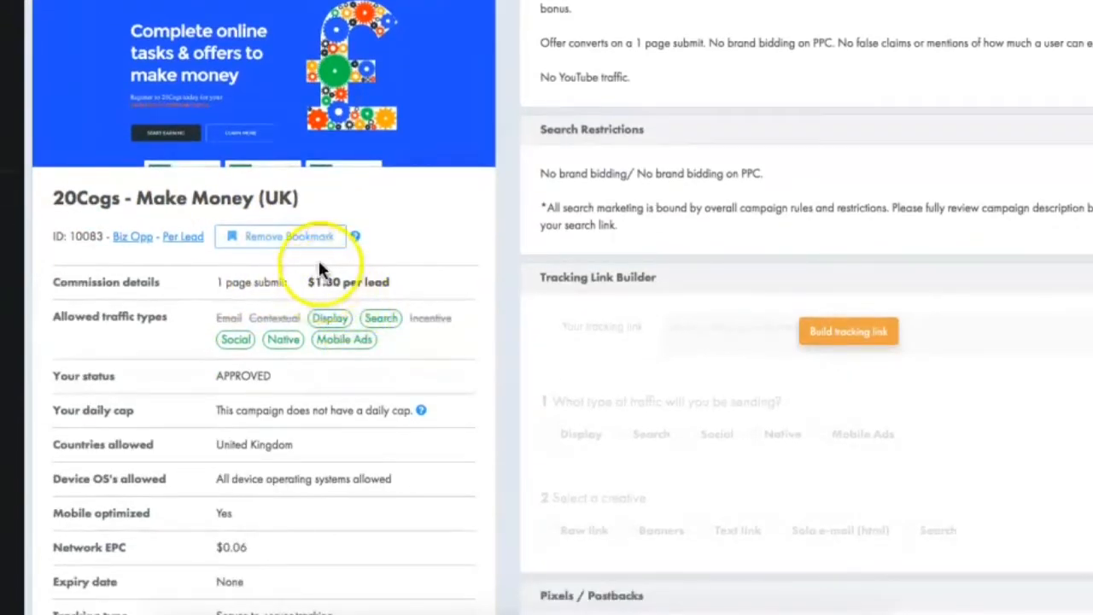
{"action": "scroll", "scroll_direction": "down", "scroll_amount": 3}
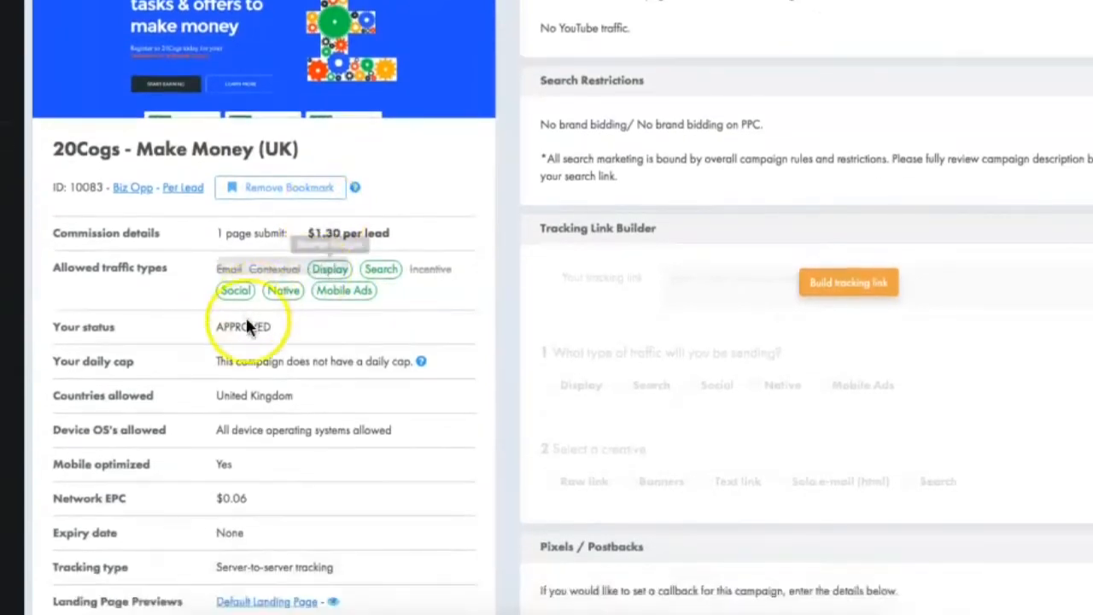
{"action": "scroll", "scroll_direction": "down", "scroll_amount": 3}
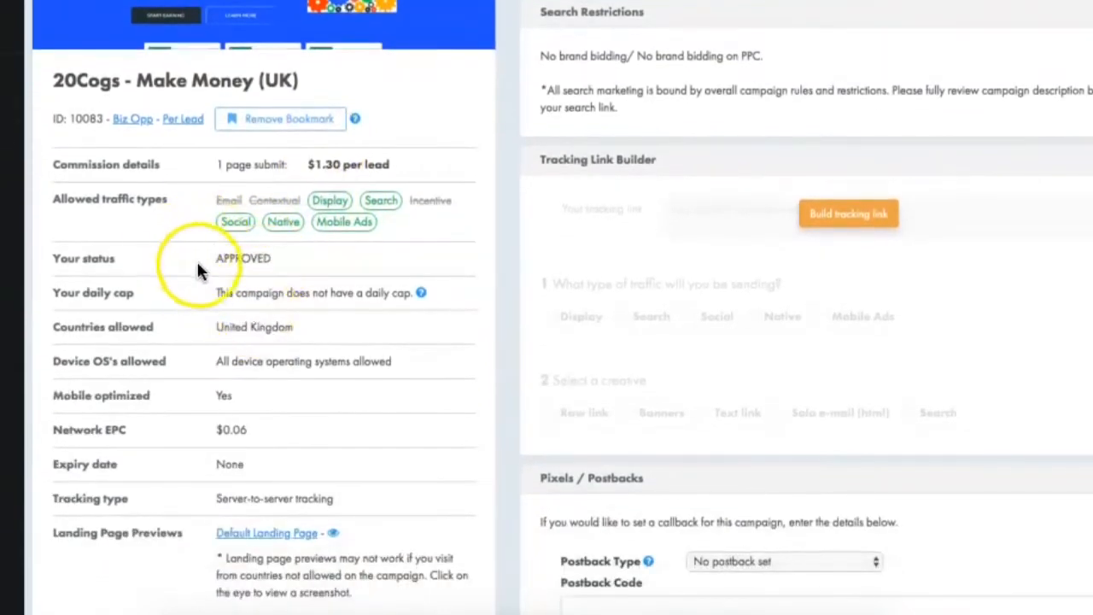
{"action": "scroll", "scroll_direction": "down", "scroll_amount": 3}
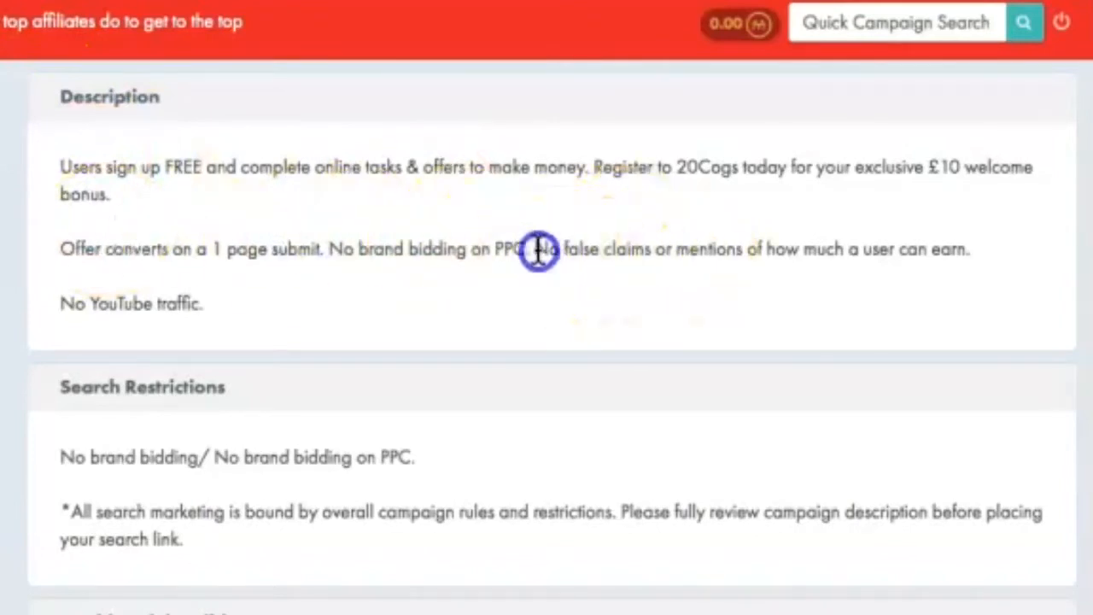
{"action": "left_click_drag", "start_coordinate": [533, 250], "coordinate": [803, 238]}
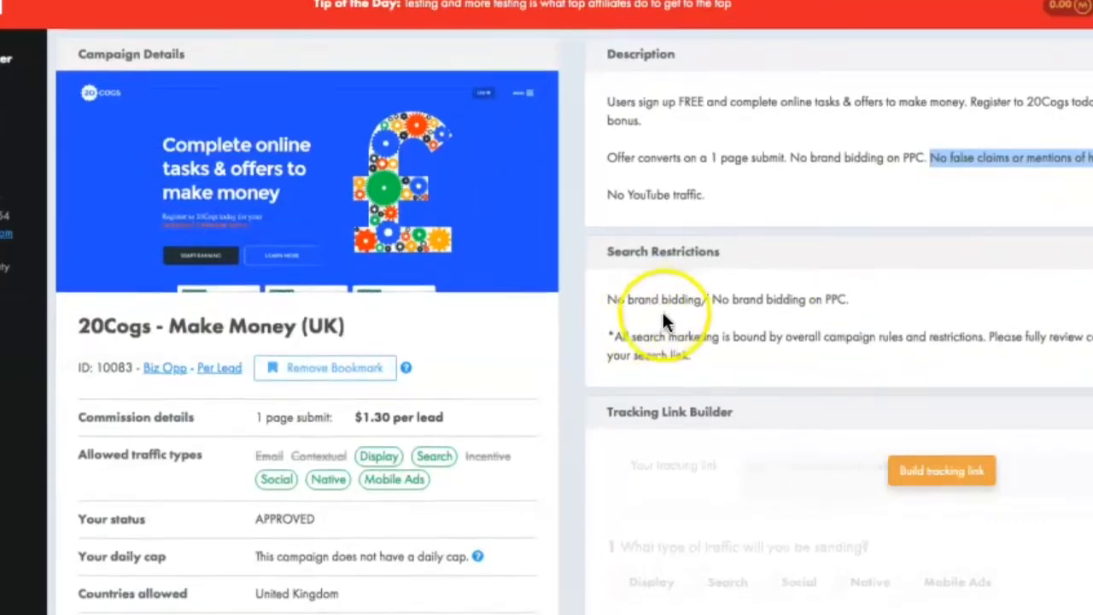
{"action": "scroll", "scroll_direction": "down", "scroll_amount": 3}
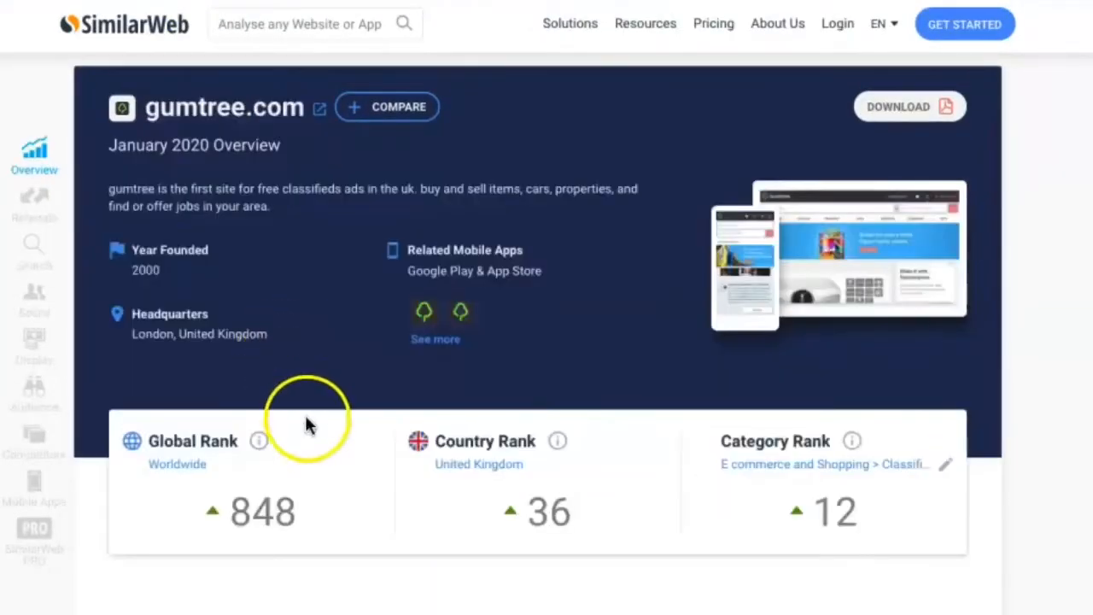
{"action": "mouse_move", "coordinate": [220, 273]}
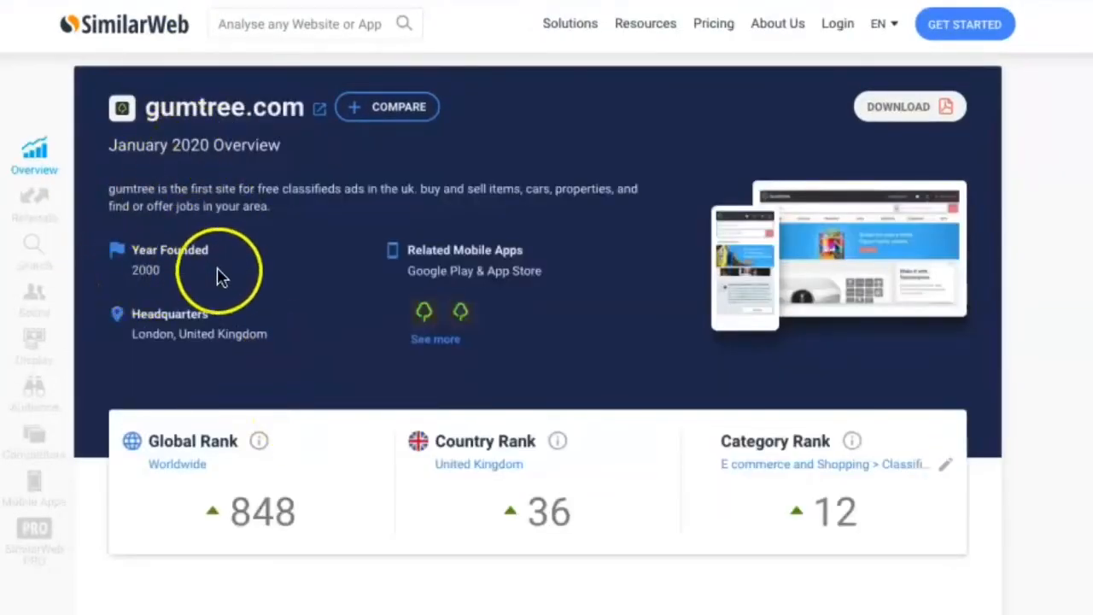
{"action": "mouse_move", "coordinate": [294, 525]}
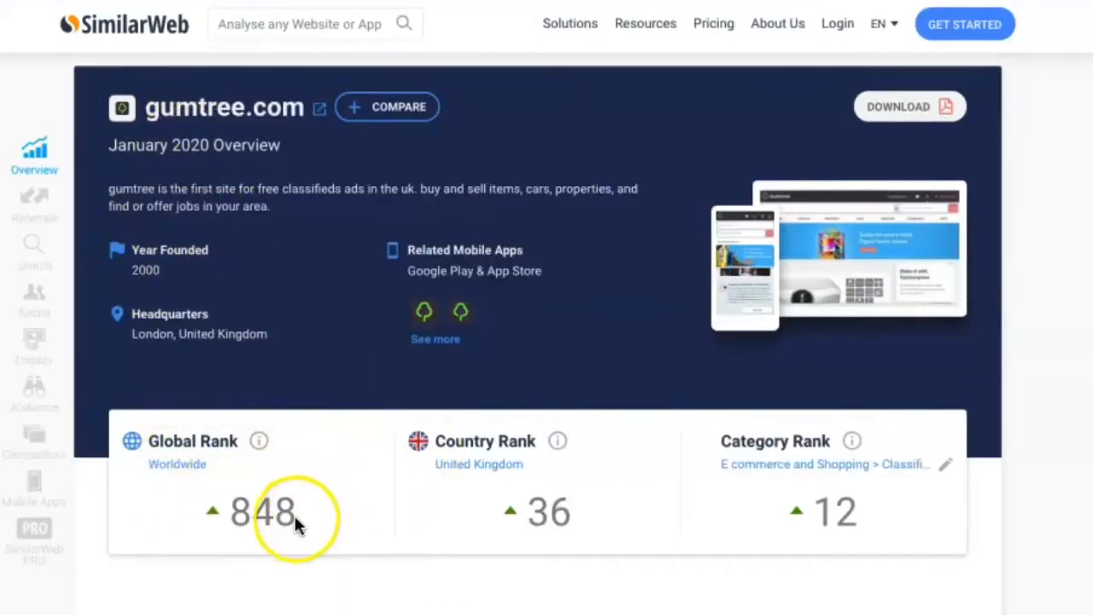
{"action": "mouse_move", "coordinate": [553, 436]}
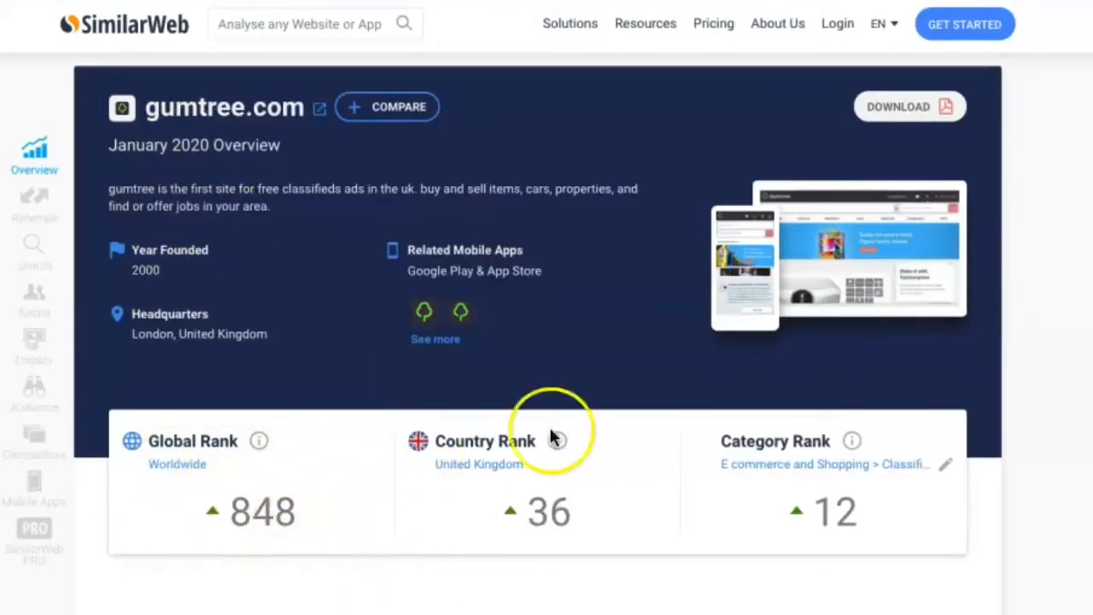
{"action": "mouse_move", "coordinate": [547, 510]}
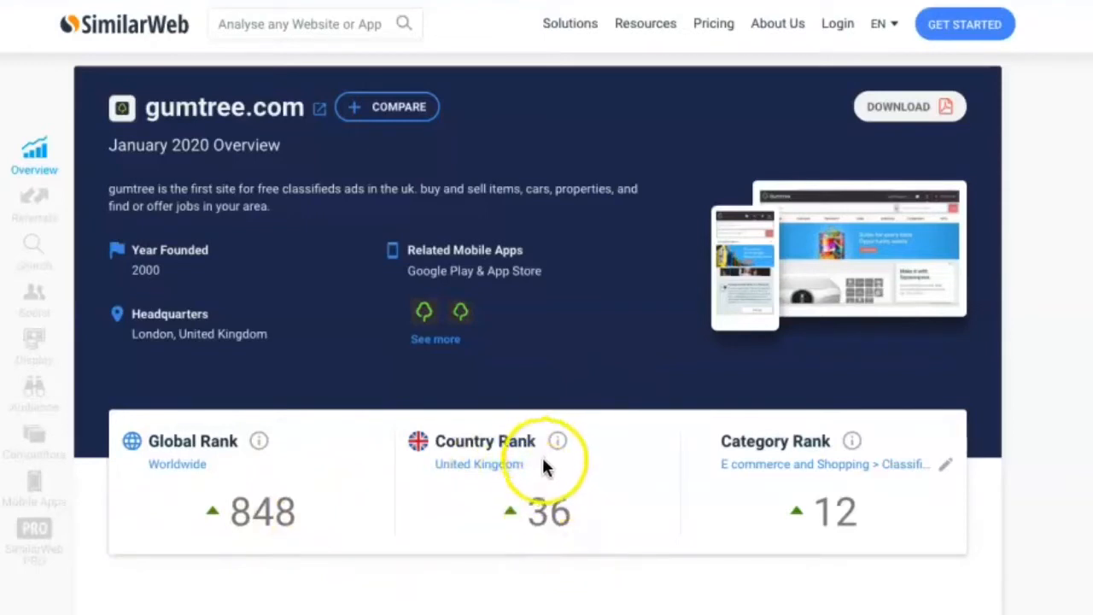
{"action": "mouse_move", "coordinate": [835, 510]}
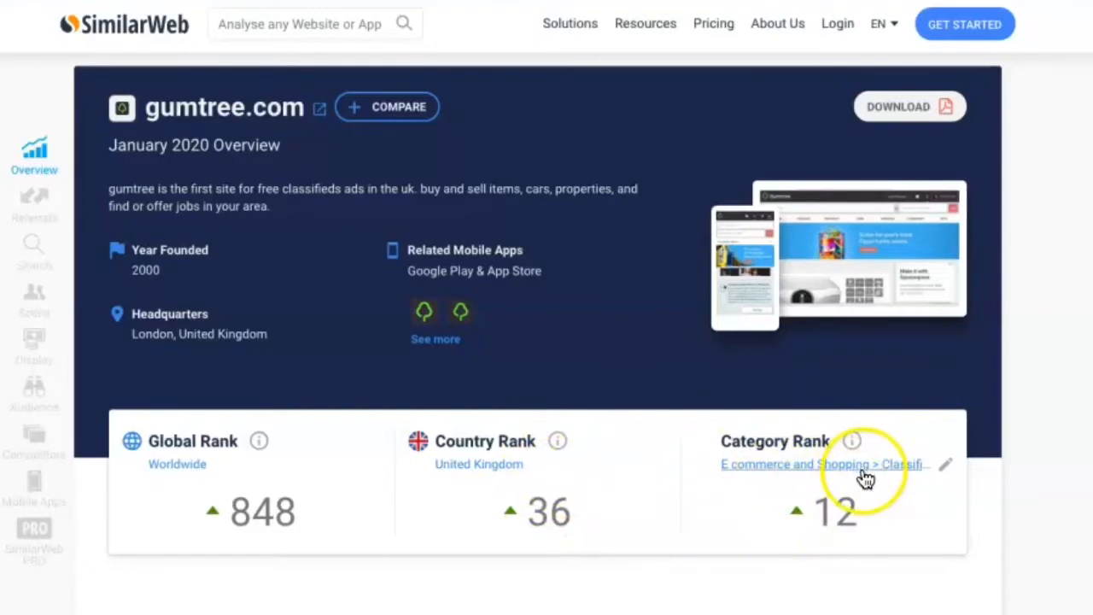
Scroll the gumtree.com SimilarWeb report through Traffic Overview and Engagement down to Referrals.
{"action": "scroll", "scroll_direction": "down", "scroll_amount": 3}
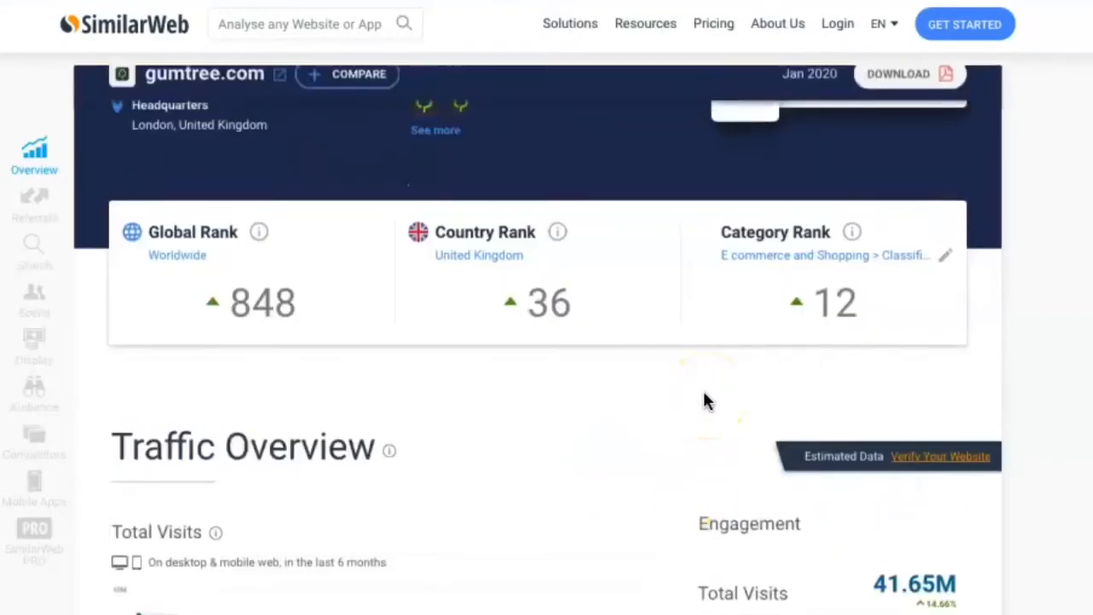
{"action": "mouse_move", "coordinate": [700, 444]}
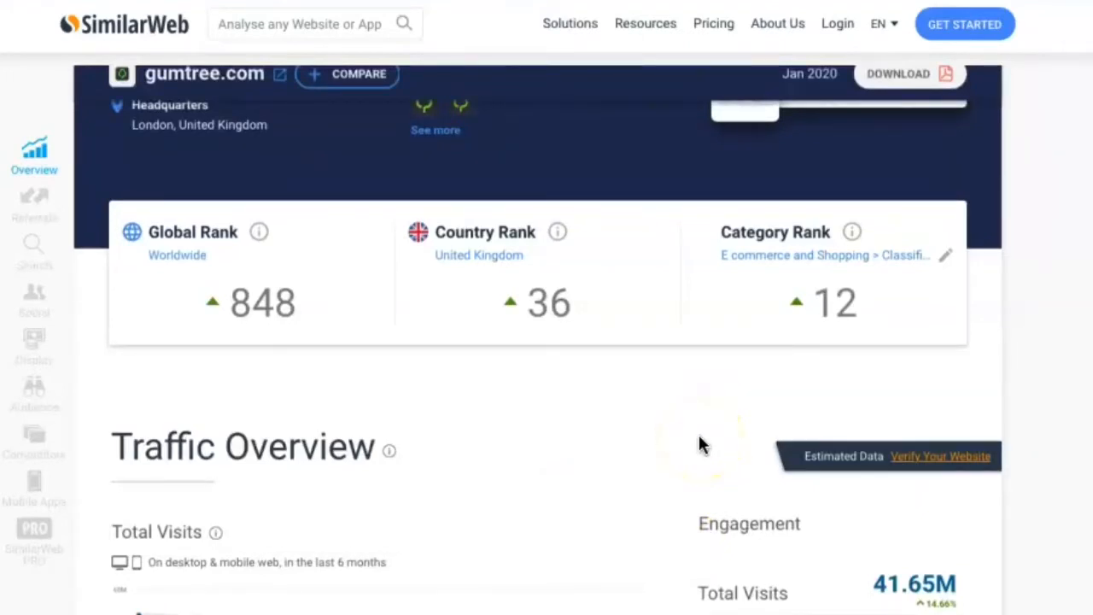
{"action": "scroll", "scroll_direction": "down", "scroll_amount": 3}
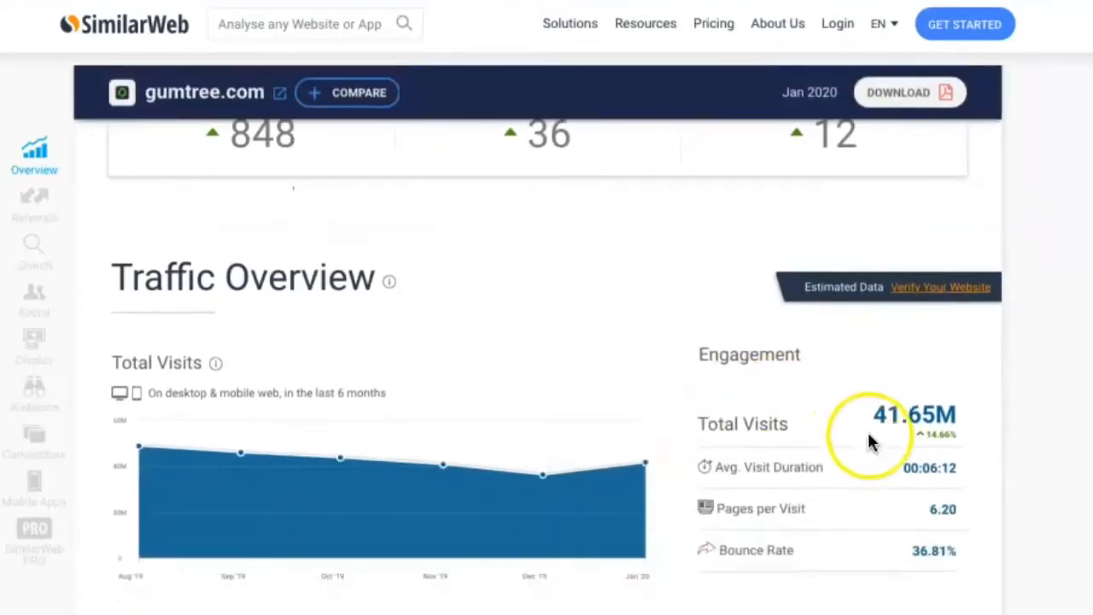
{"action": "scroll", "scroll_direction": "down", "scroll_amount": 3}
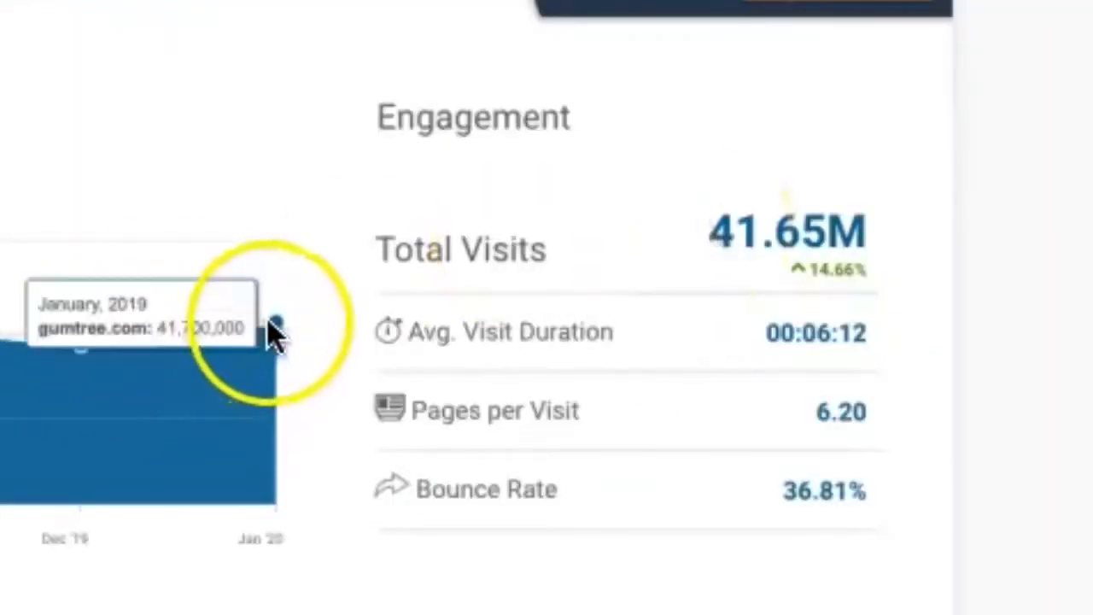
{"action": "mouse_move", "coordinate": [812, 393]}
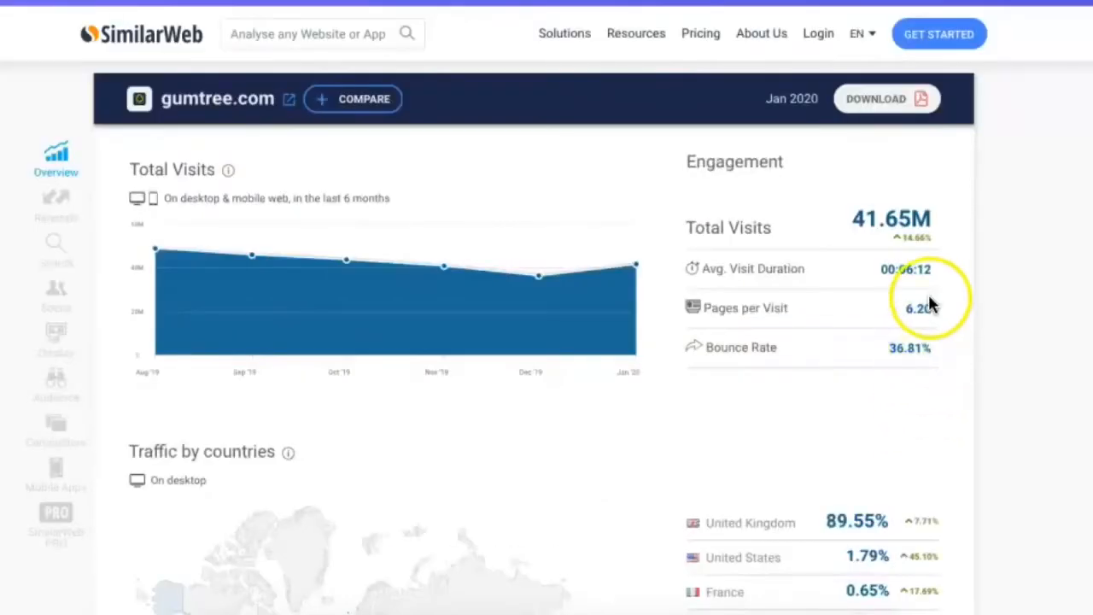
{"action": "mouse_move", "coordinate": [645, 427]}
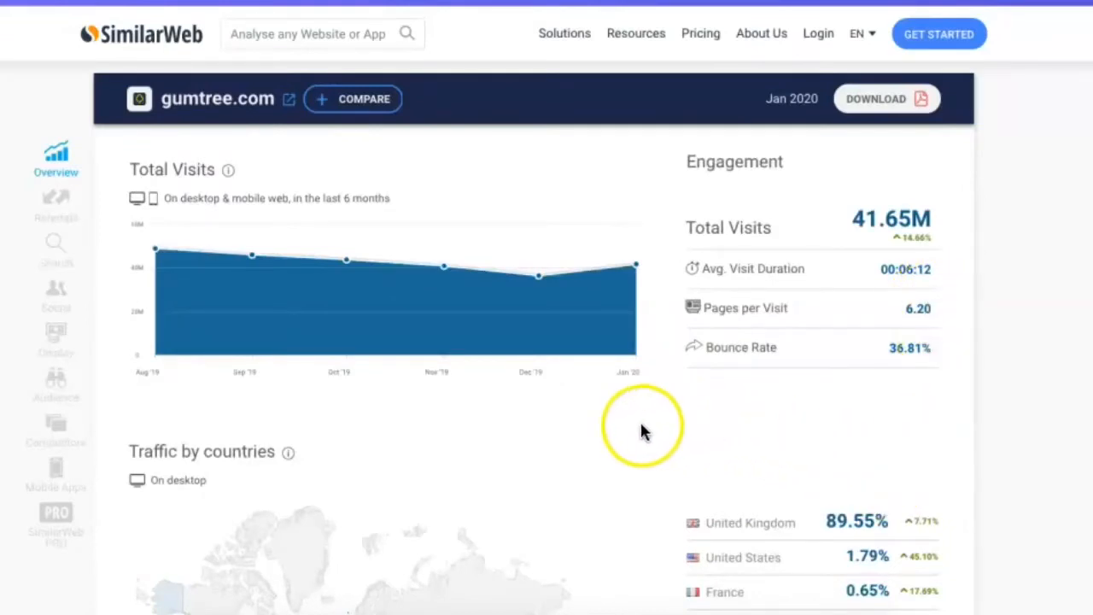
{"action": "scroll", "scroll_direction": "down", "scroll_amount": 3}
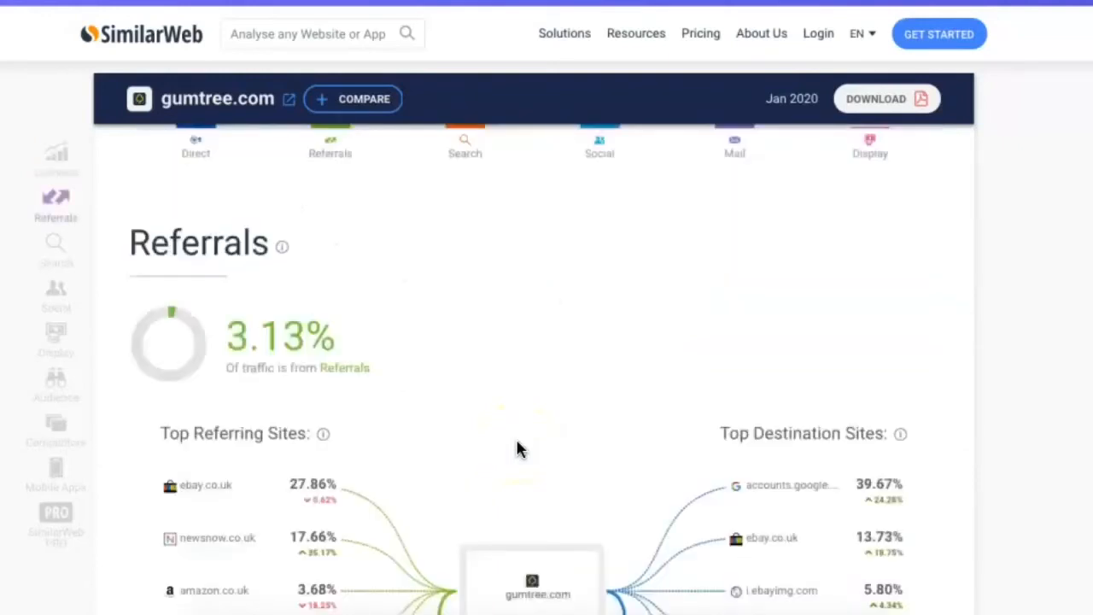
{"action": "left_click", "coordinate": [55, 252]}
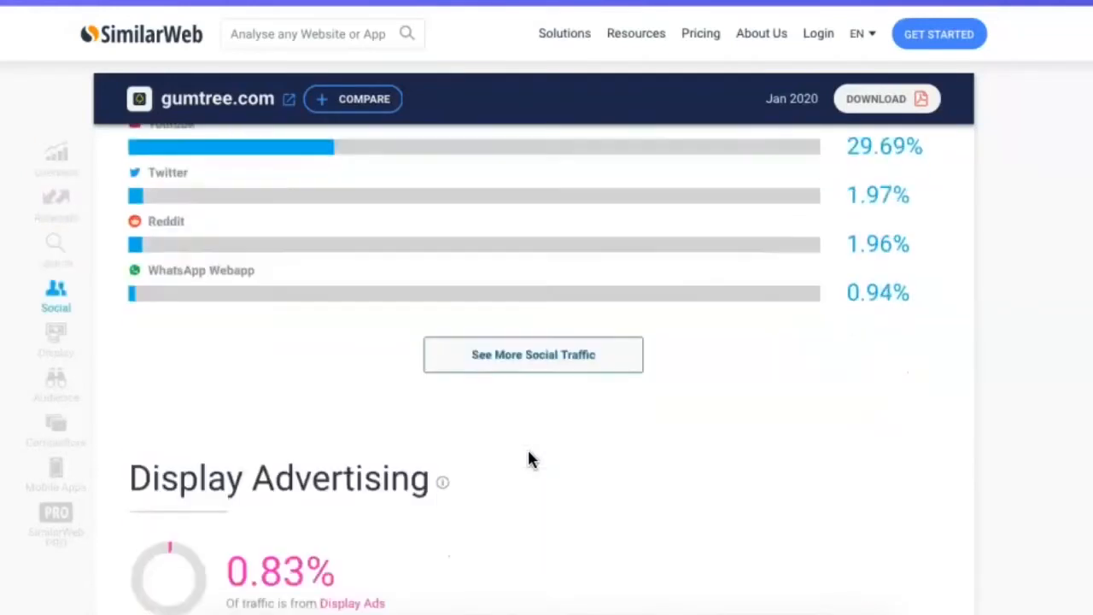
{"action": "scroll", "scroll_direction": "down", "scroll_amount": 3}
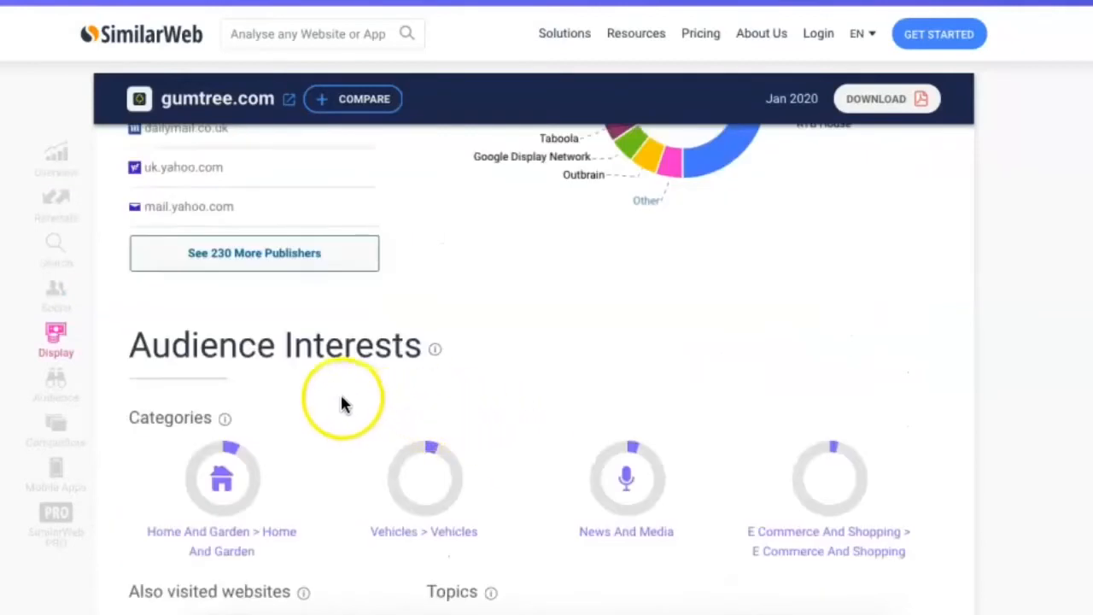
{"action": "mouse_move", "coordinate": [214, 508]}
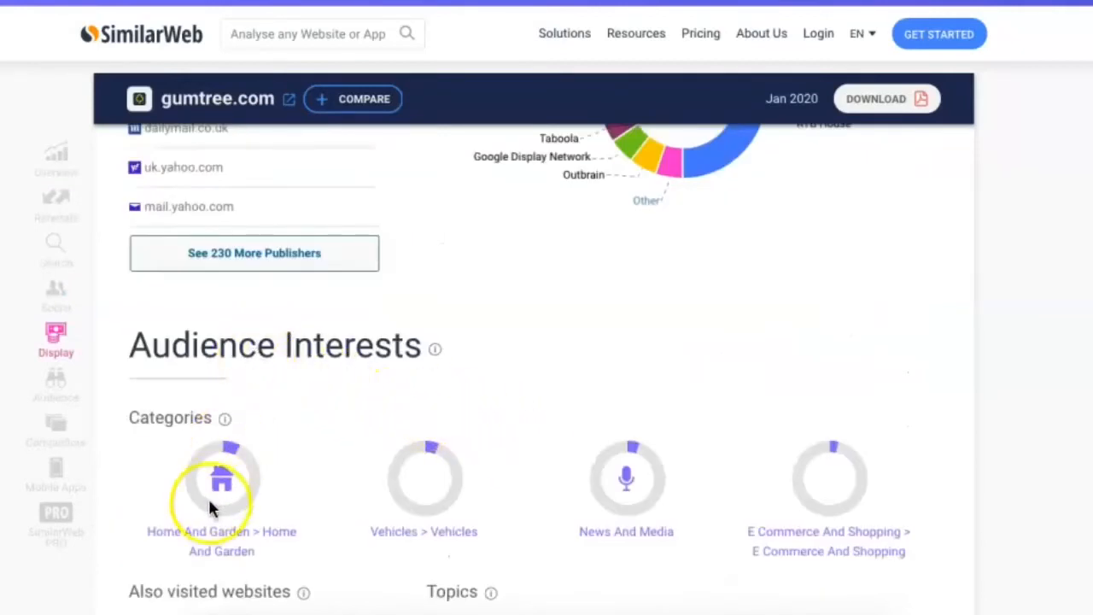
{"action": "scroll", "scroll_direction": "down", "scroll_amount": 3}
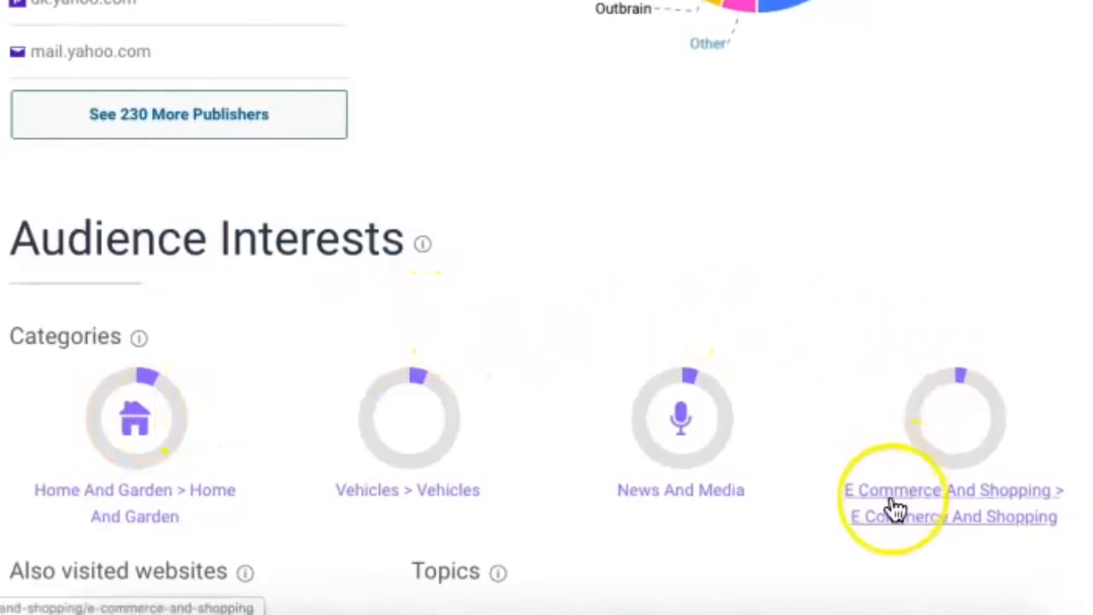
{"action": "mouse_move", "coordinate": [854, 307]}
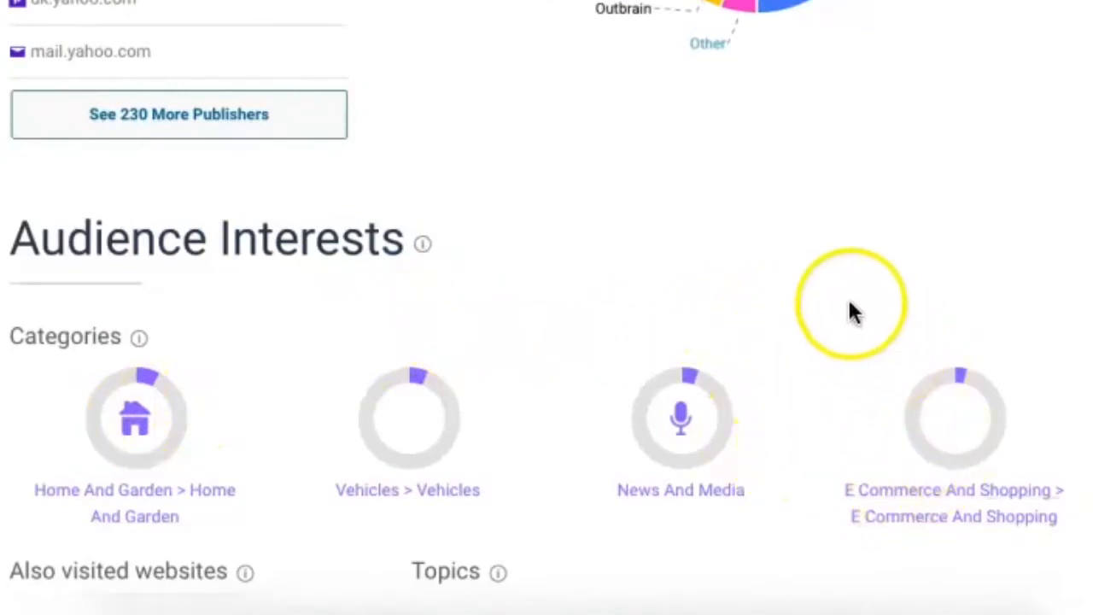
{"action": "mouse_move", "coordinate": [982, 410]}
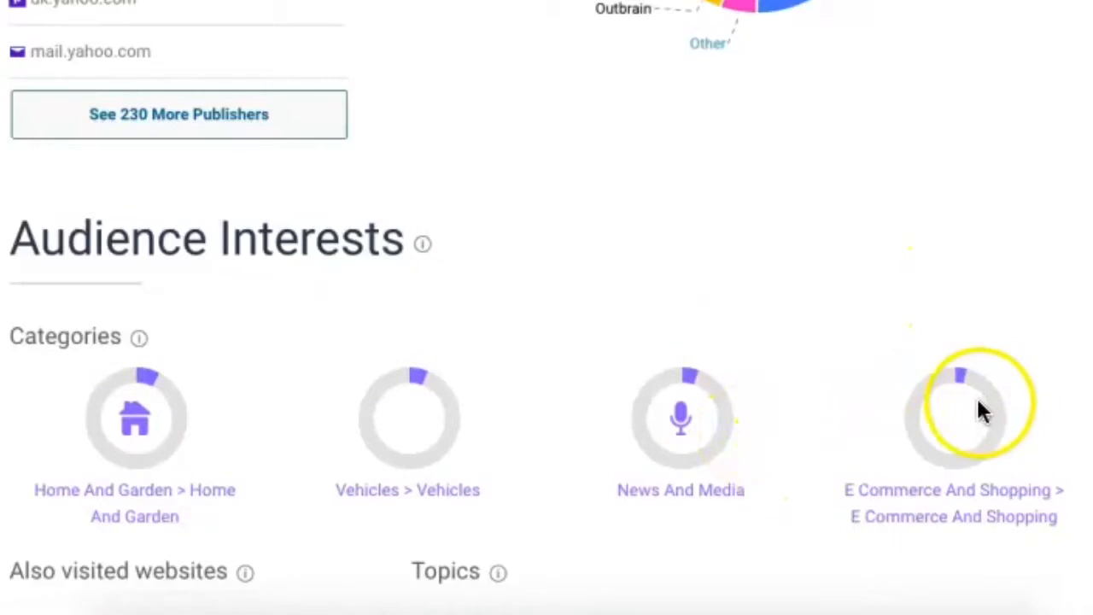
{"action": "mouse_move", "coordinate": [144, 312]}
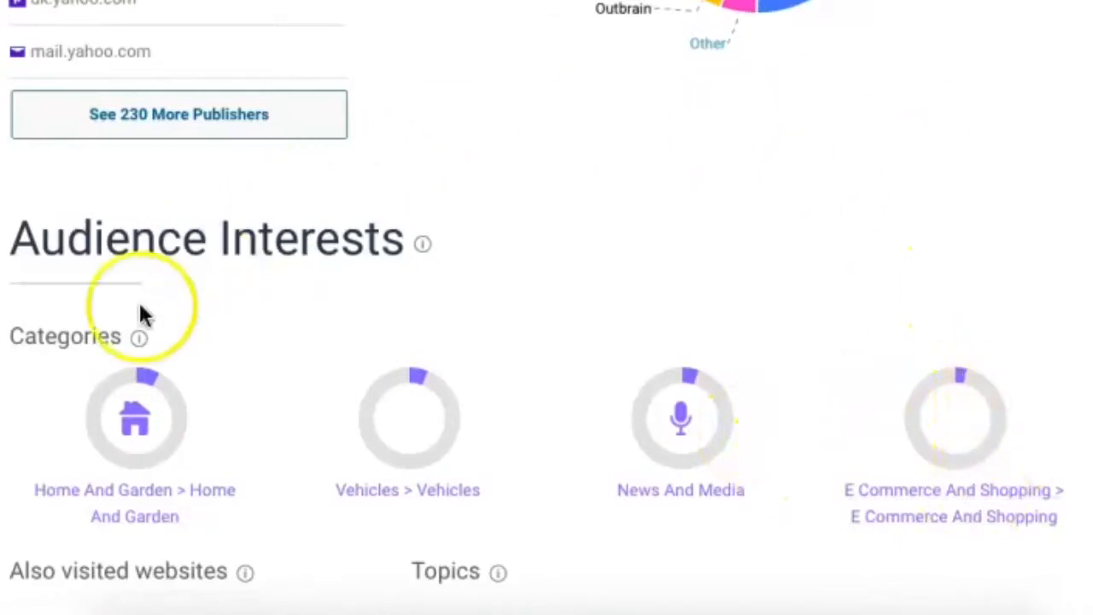
{"action": "mouse_move", "coordinate": [69, 470]}
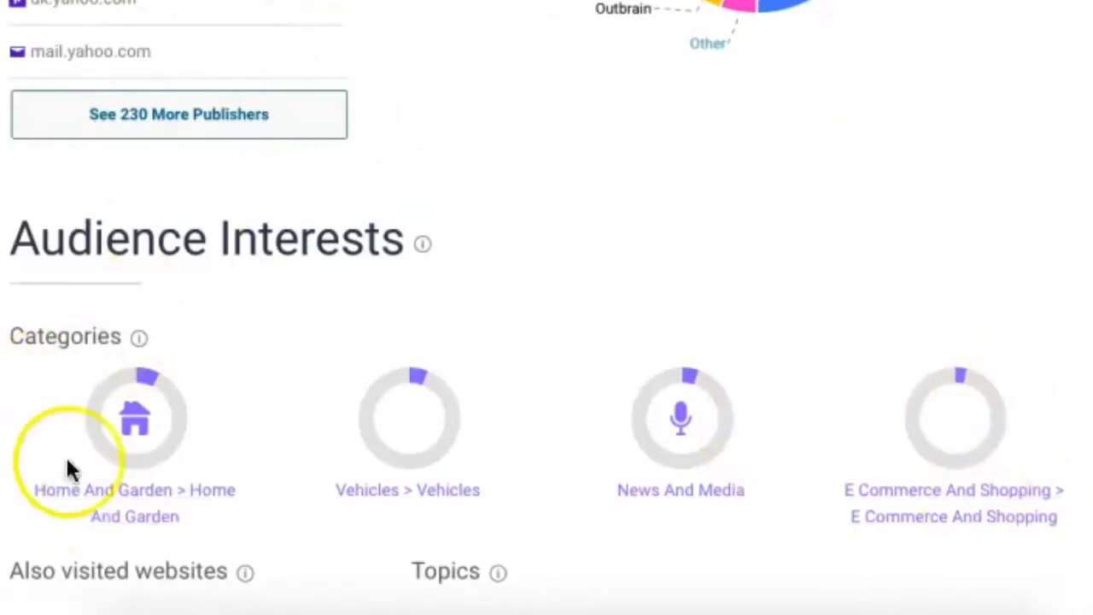
{"action": "mouse_move", "coordinate": [354, 380]}
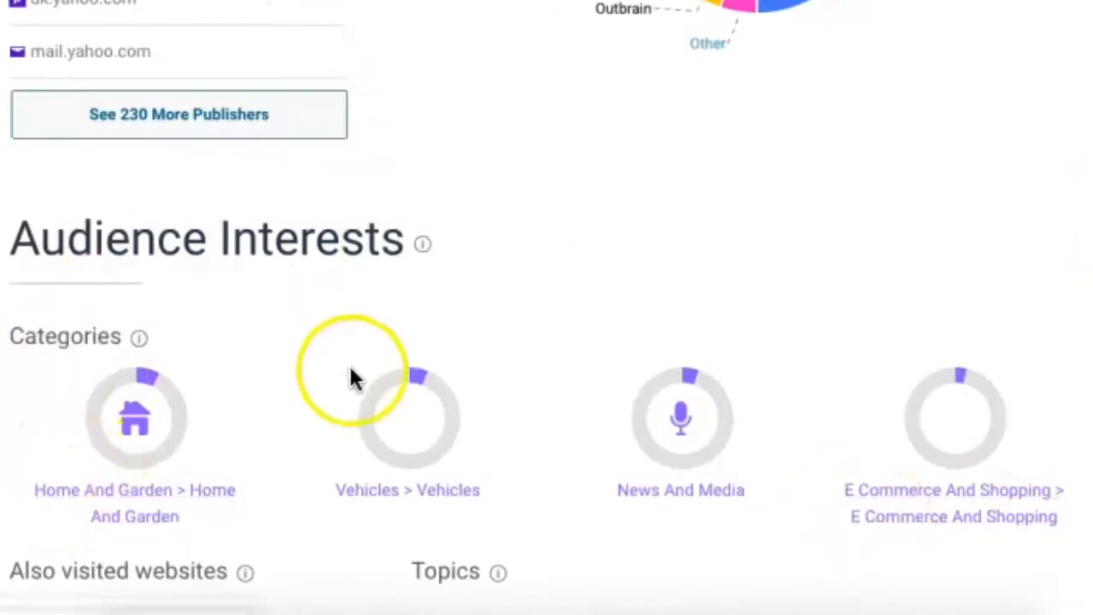
{"action": "mouse_move", "coordinate": [777, 158]}
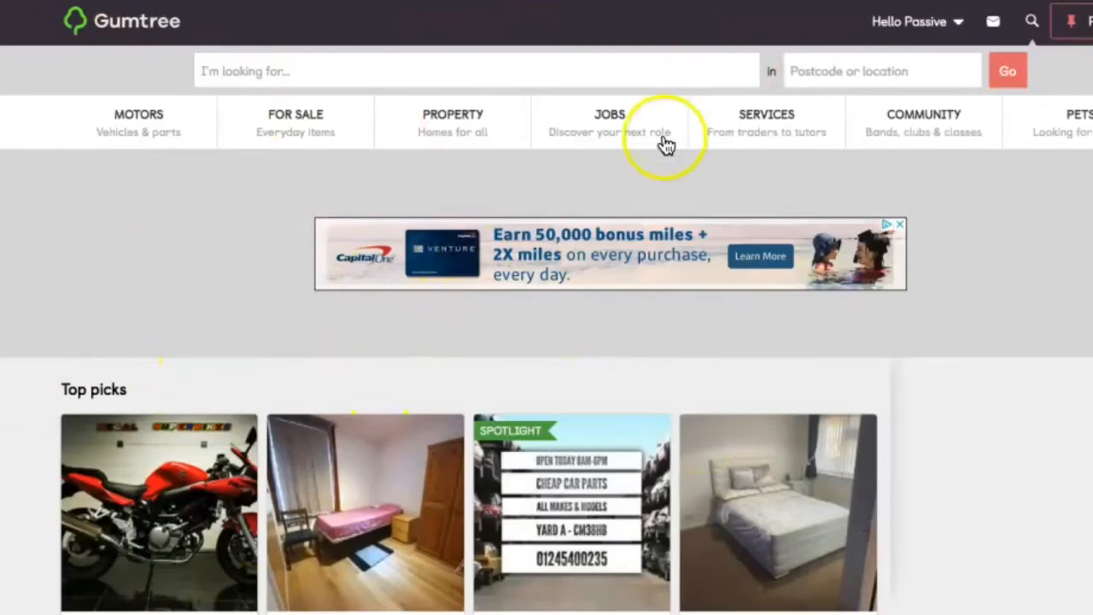
{"action": "mouse_move", "coordinate": [636, 137]}
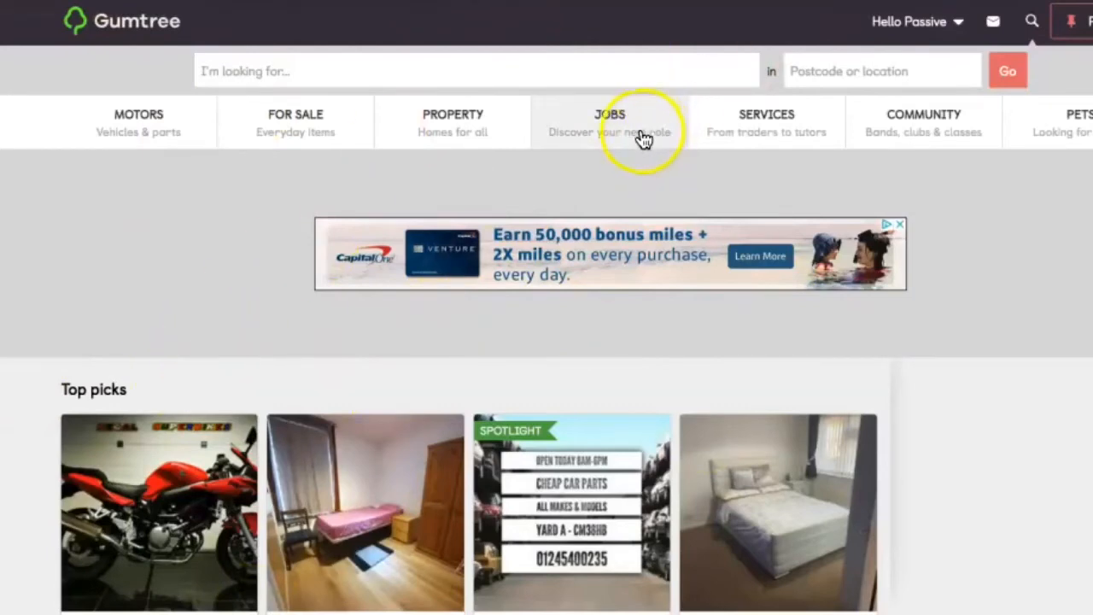
Expand Gumtree's JOBS menu listing categories from Accountancy to Transport, Logistics & Delivery.
{"action": "left_click", "coordinate": [610, 122]}
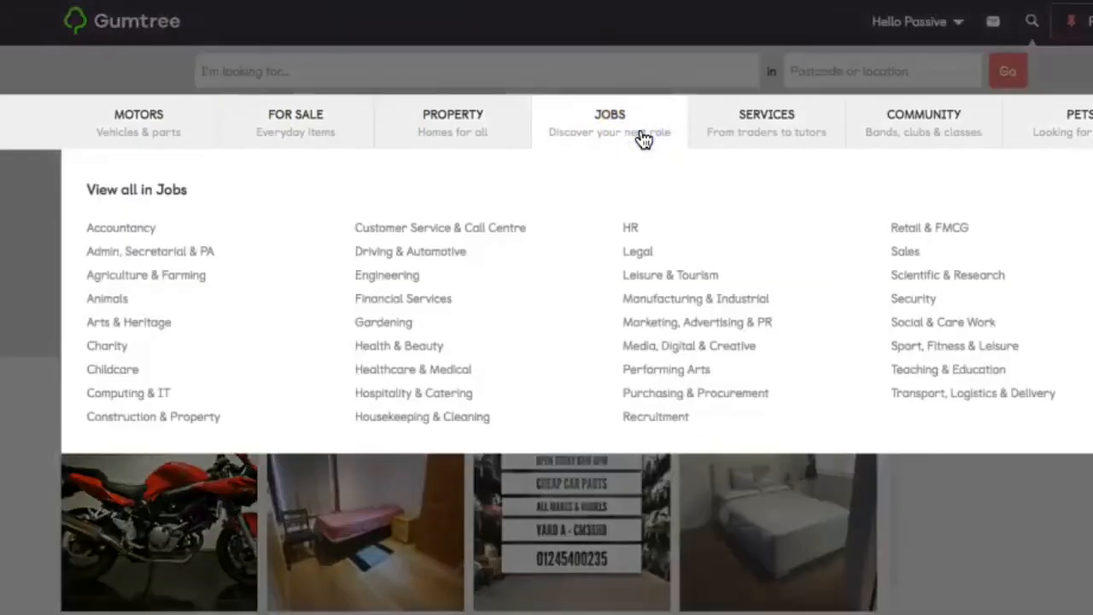
{"action": "mouse_move", "coordinate": [717, 162]}
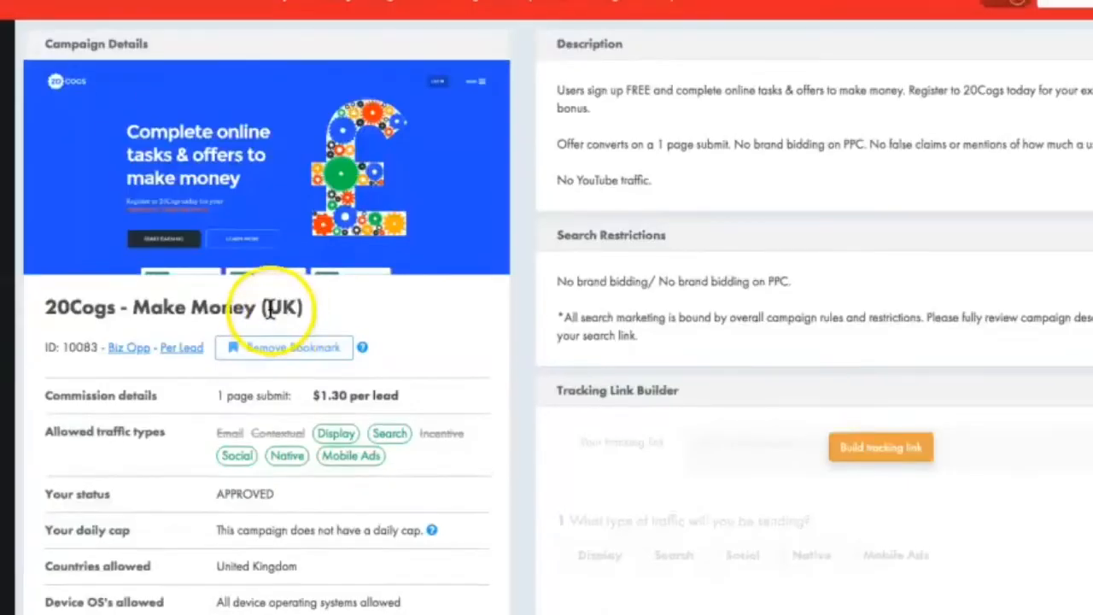
Scroll down to Gumtree job listings like nanny, au pair and live-in carer roles.
{"action": "scroll", "scroll_direction": "down", "scroll_amount": 3}
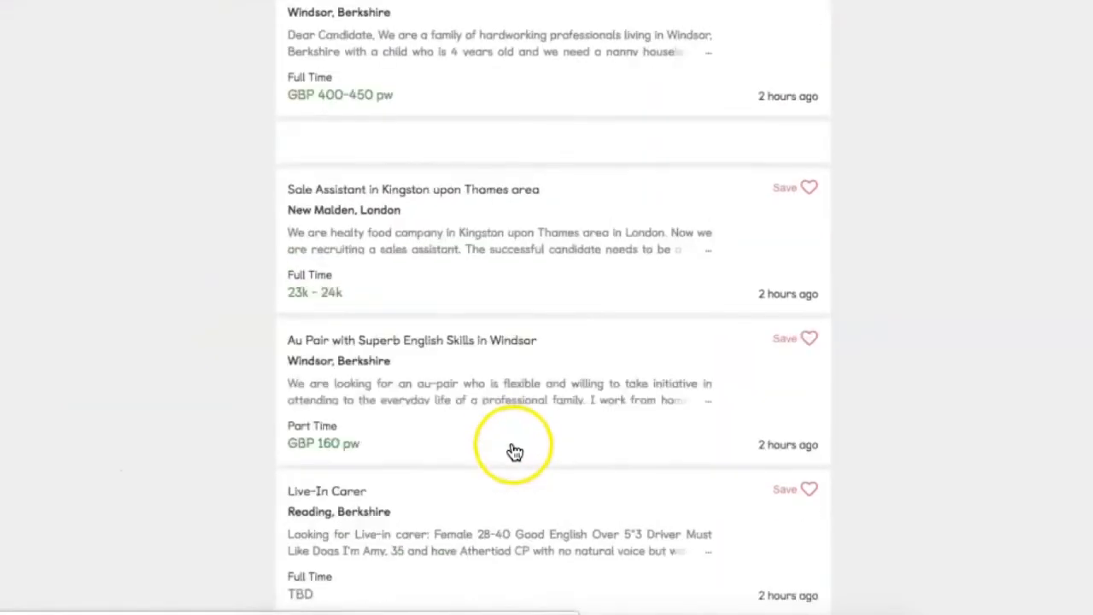
Scroll Gumtree listings to Top searches, then view gumtree.com's SimilarWeb Audience Interests.
{"action": "scroll", "scroll_direction": "down", "scroll_amount": 3}
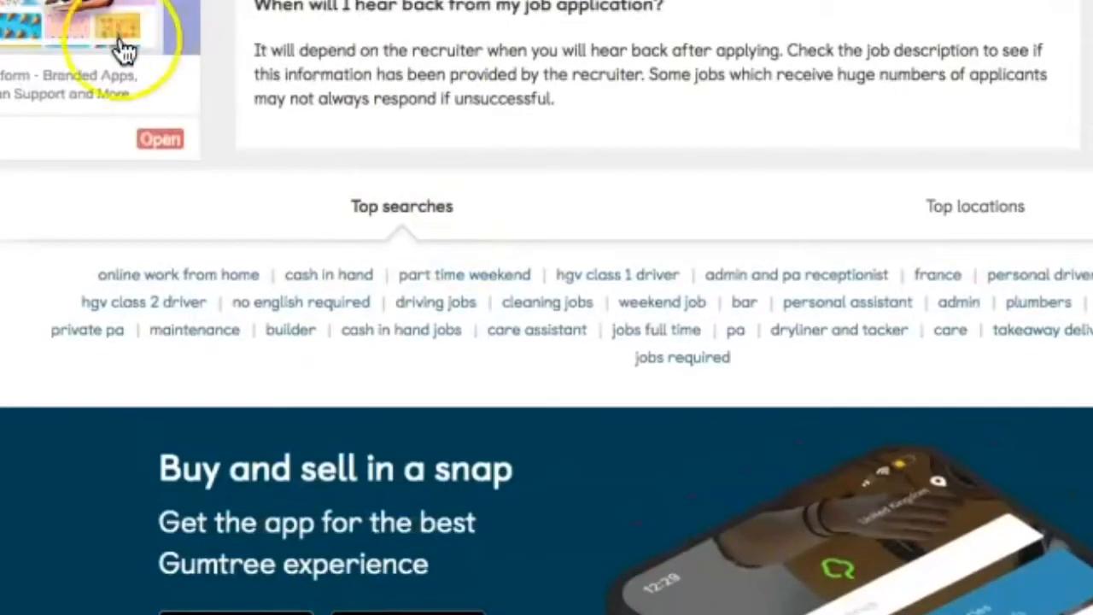
{"action": "mouse_move", "coordinate": [64, 278]}
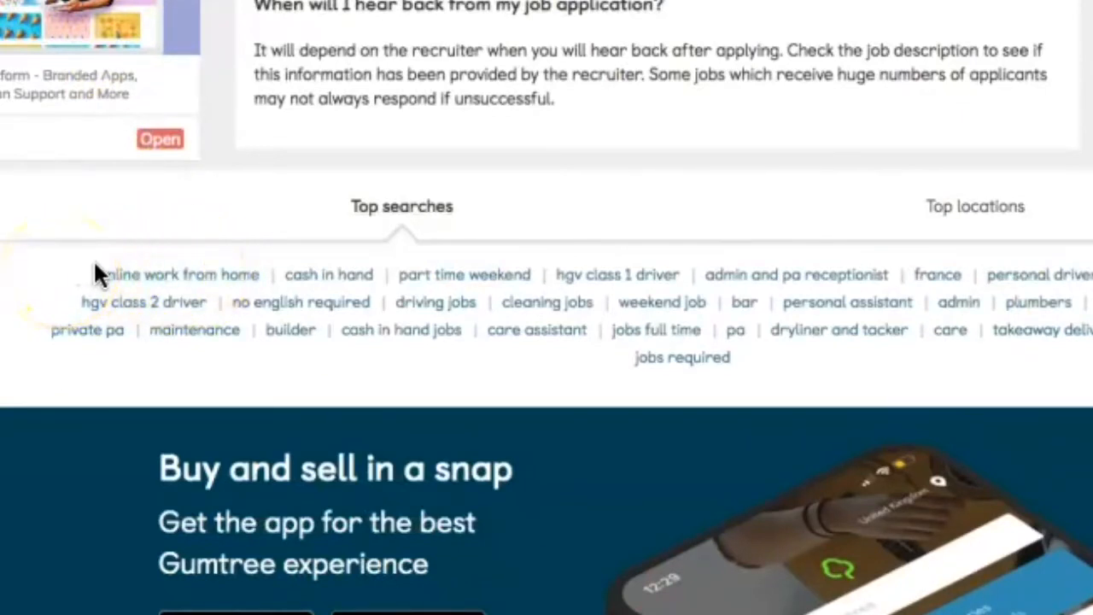
{"action": "mouse_move", "coordinate": [184, 303]}
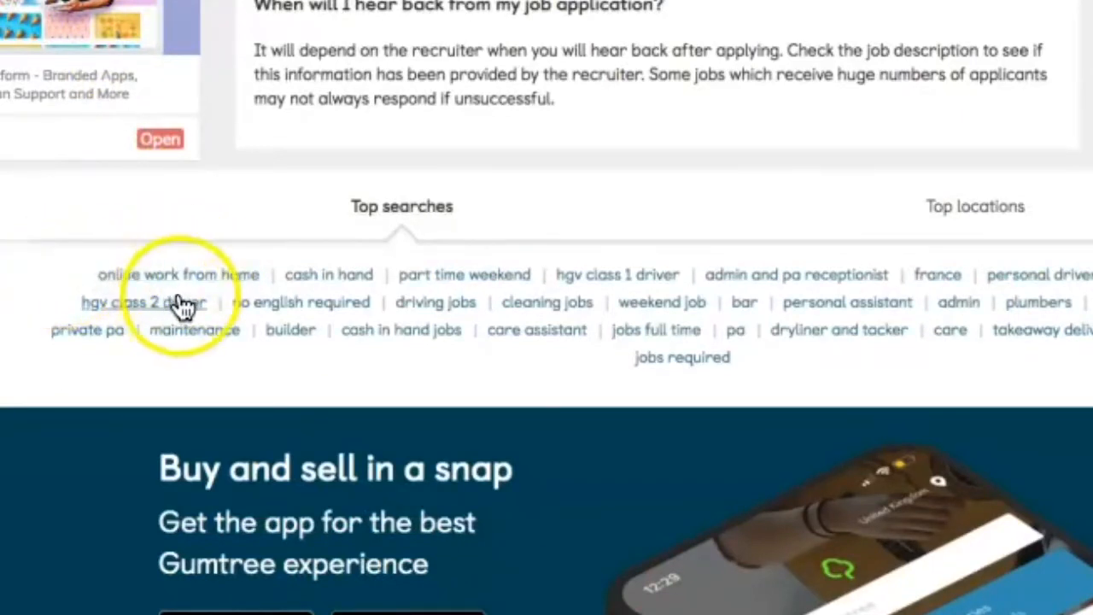
{"action": "mouse_move", "coordinate": [464, 274]}
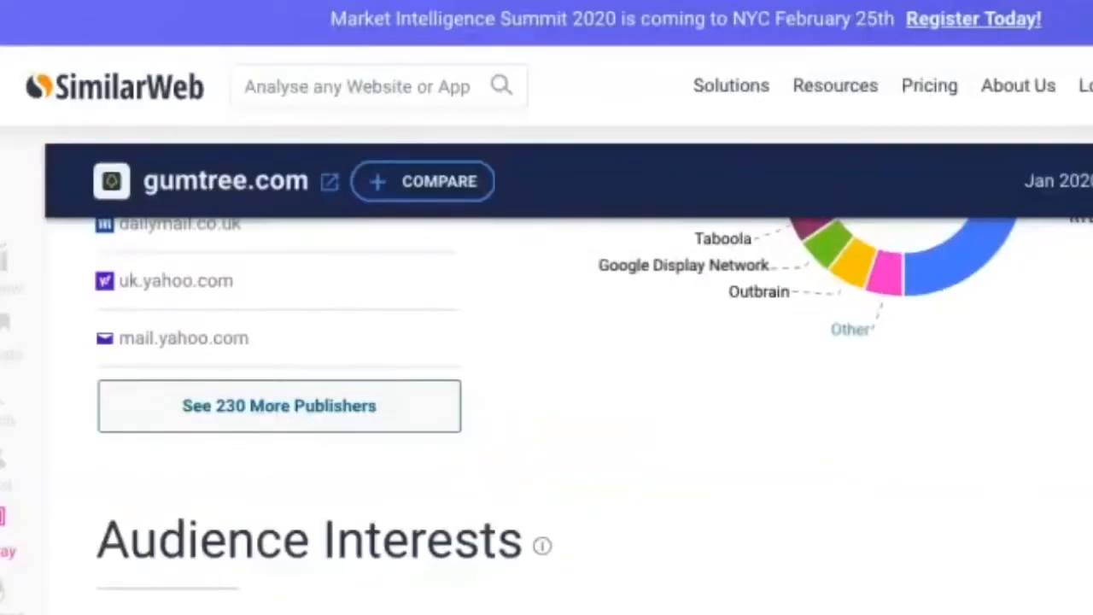
{"action": "scroll", "scroll_direction": "down", "scroll_amount": 3}
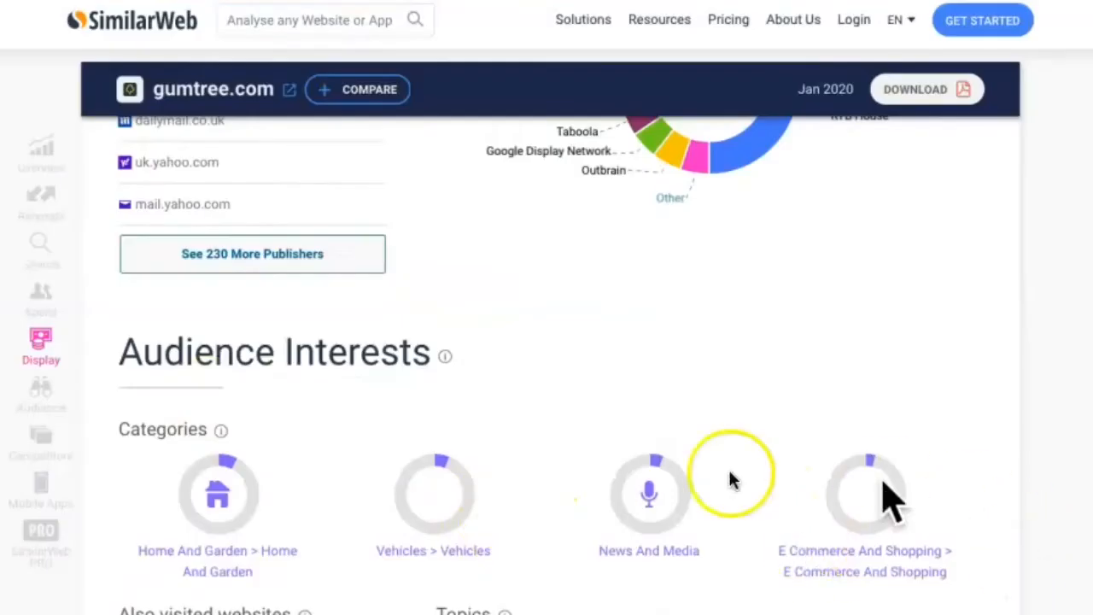
{"action": "mouse_move", "coordinate": [598, 267]}
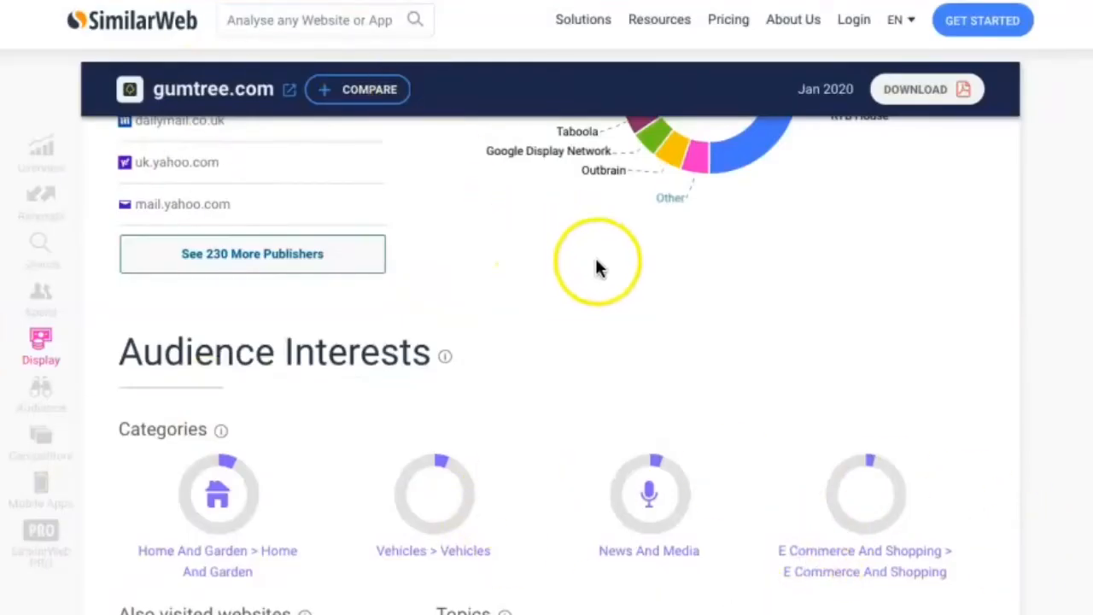
Check gumtree.com referrals, then return to Gumtree's 'online work from home' search with 629 ads.
{"action": "left_click", "coordinate": [41, 202]}
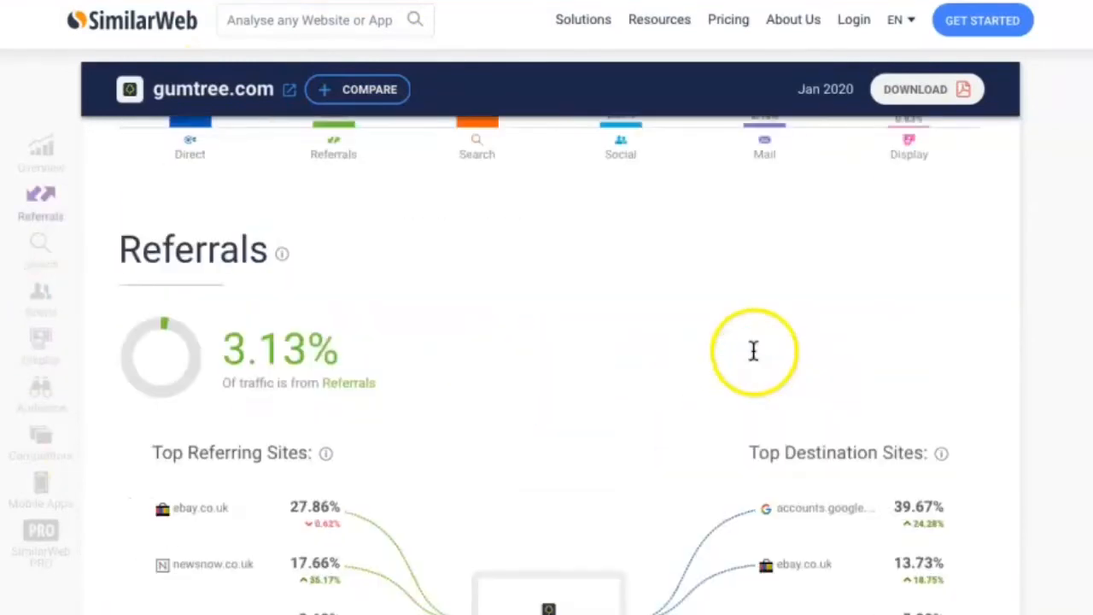
{"action": "left_click", "coordinate": [40, 154]}
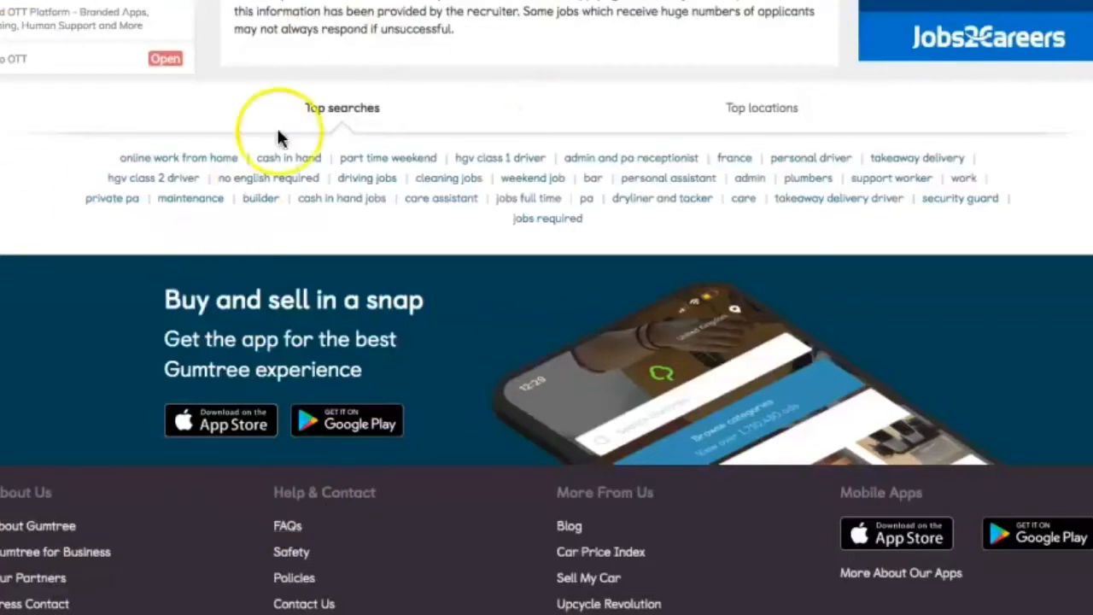
{"action": "mouse_move", "coordinate": [202, 157]}
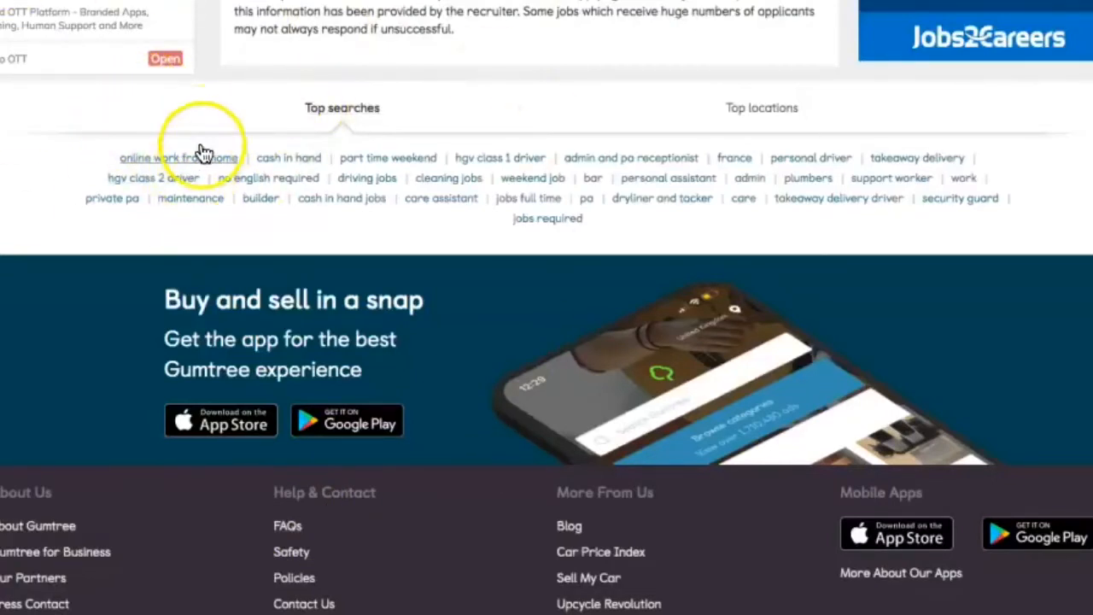
{"action": "scroll", "scroll_direction": "down", "scroll_amount": 3}
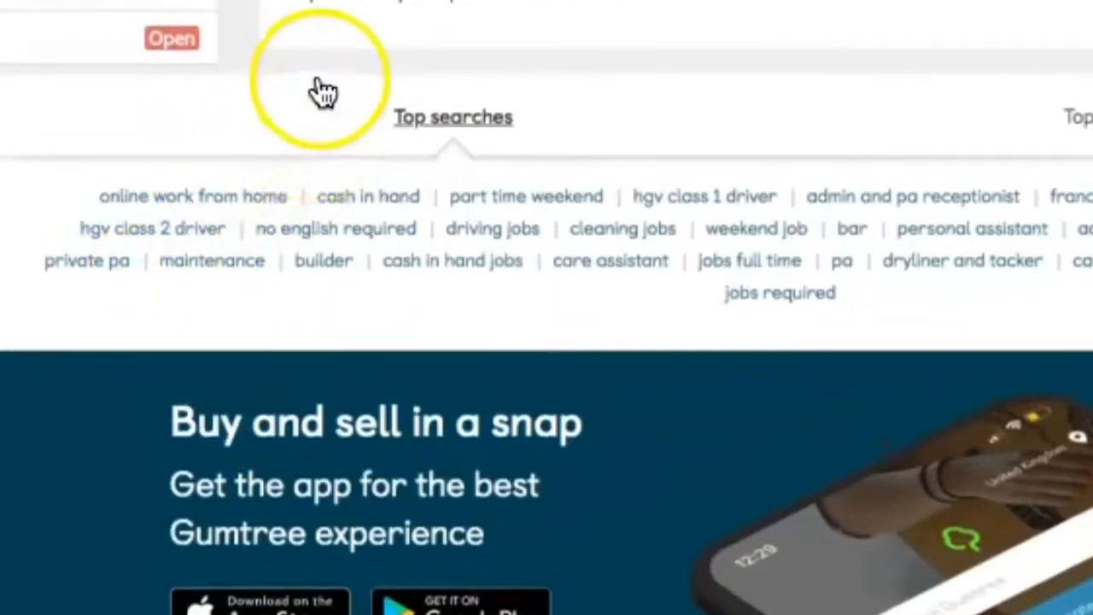
{"action": "scroll", "scroll_direction": "down", "scroll_amount": 3}
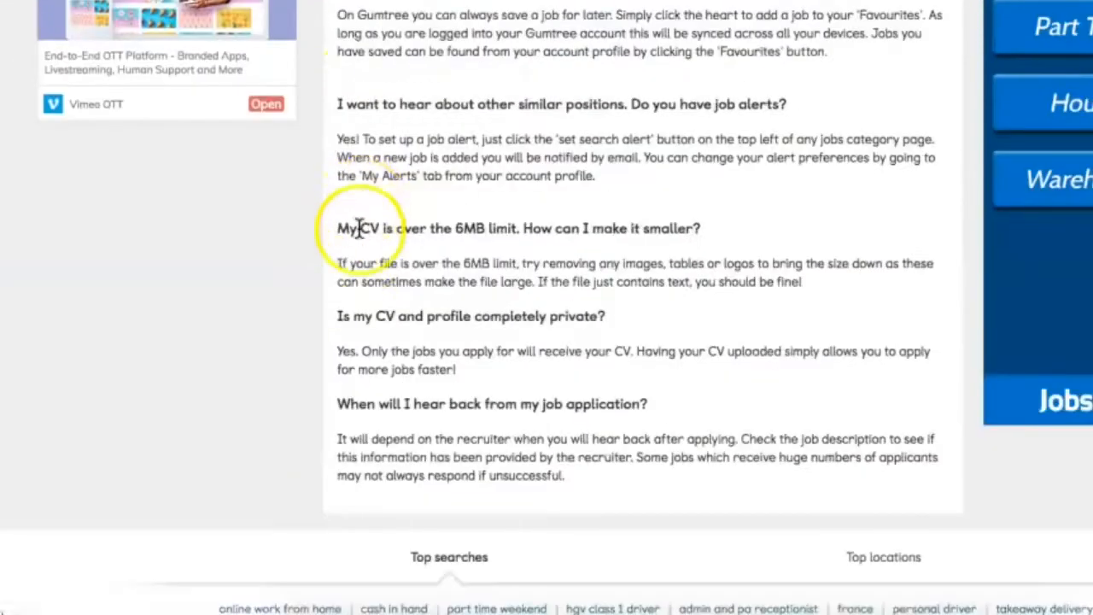
{"action": "scroll", "scroll_direction": "down", "scroll_amount": 3}
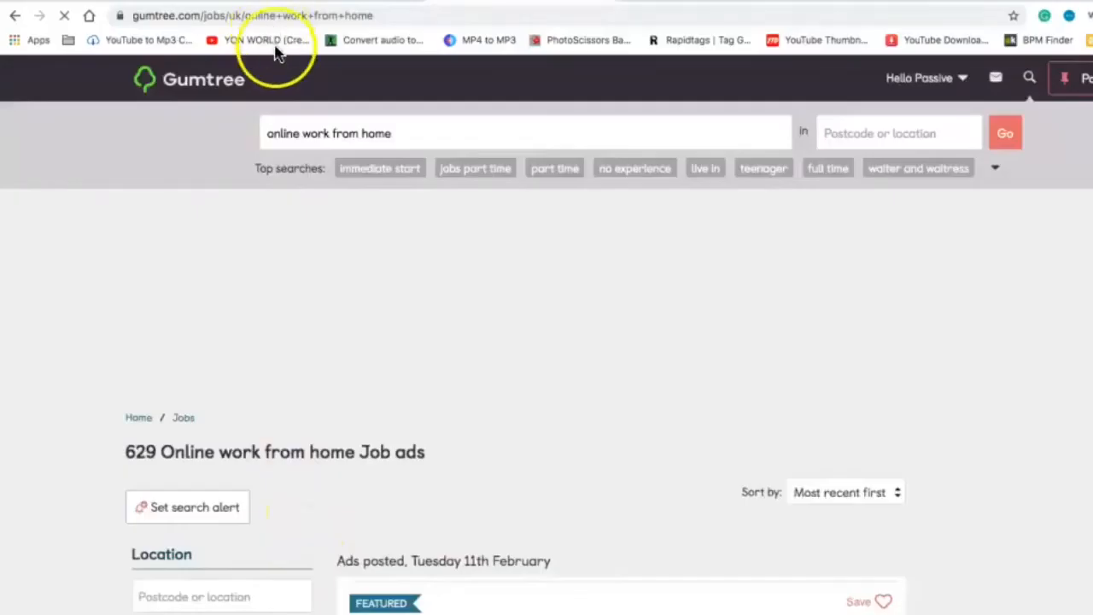
Scroll the results to featured ads from Lifestyle One and Fleming Global Solutions.
{"action": "scroll", "scroll_direction": "down", "scroll_amount": 3}
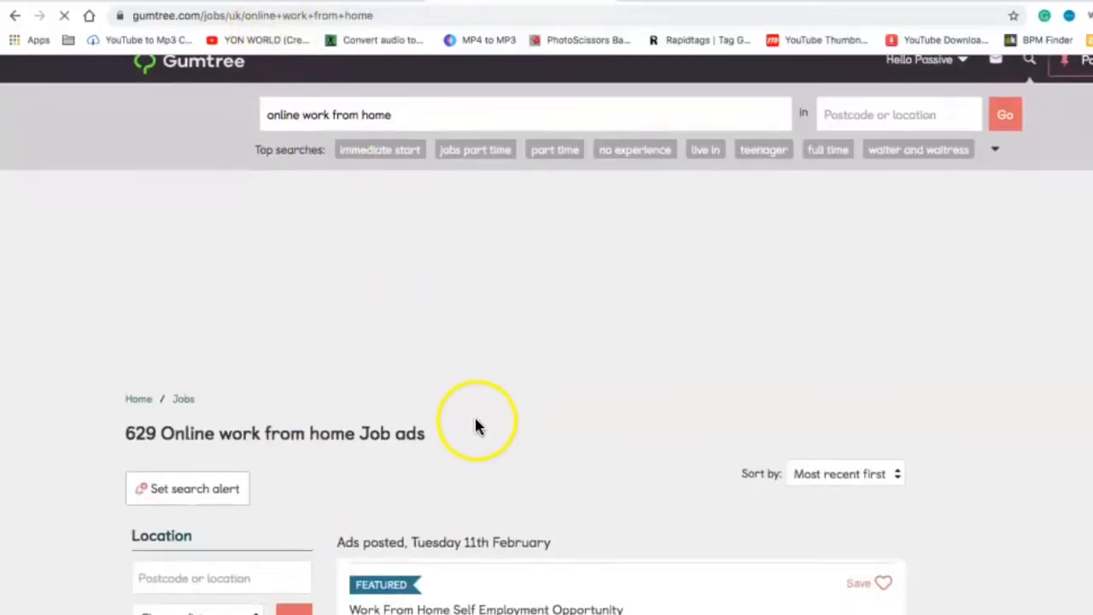
{"action": "scroll", "scroll_direction": "down", "scroll_amount": 3}
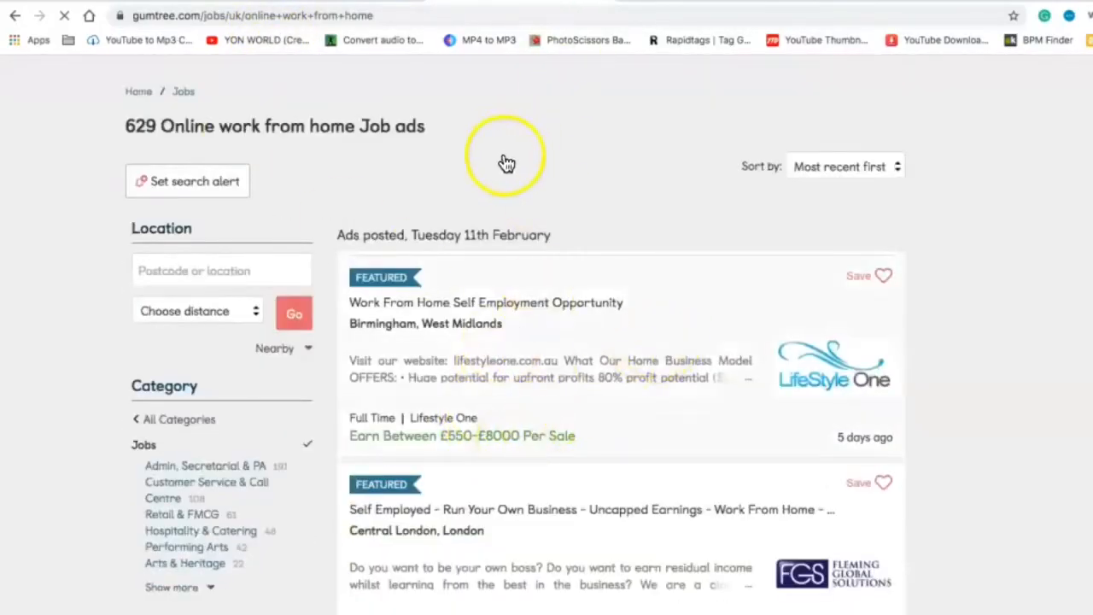
{"action": "mouse_move", "coordinate": [515, 354]}
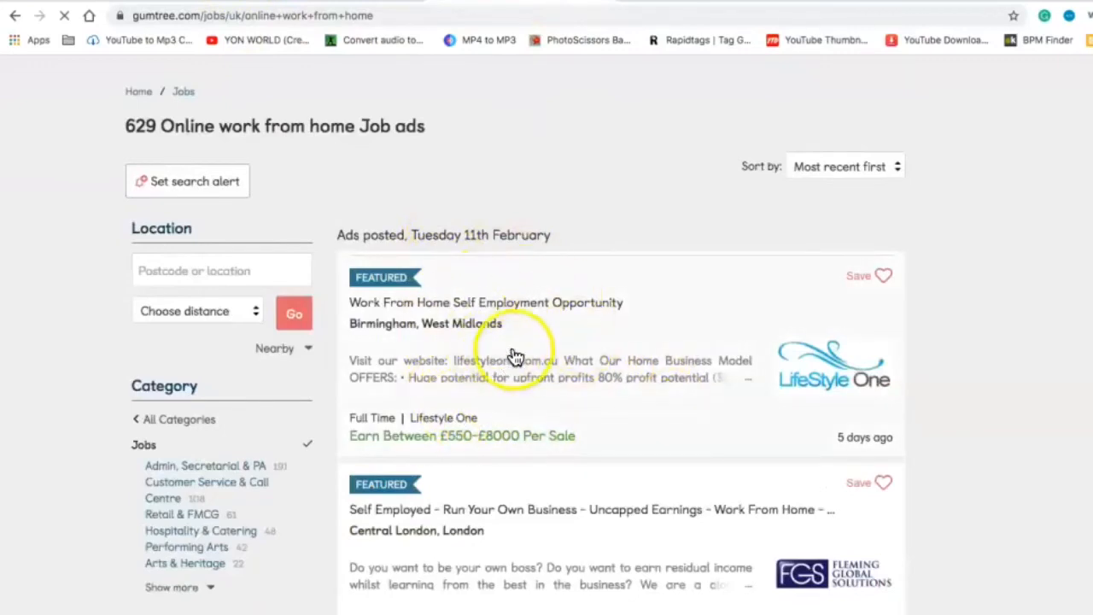
{"action": "scroll", "scroll_direction": "down", "scroll_amount": 3}
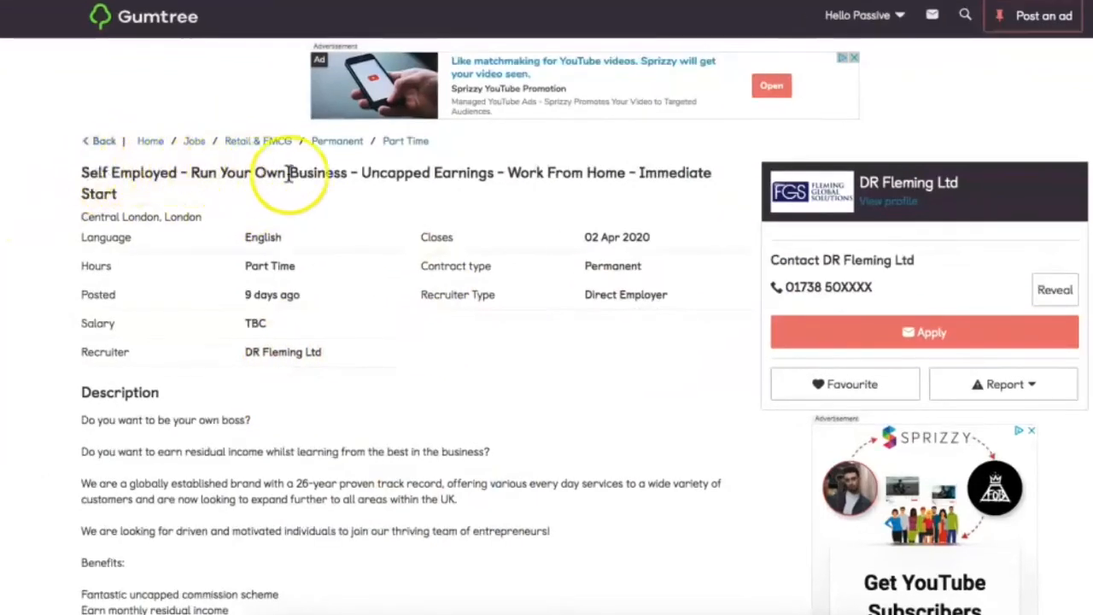
{"action": "mouse_move", "coordinate": [528, 171]}
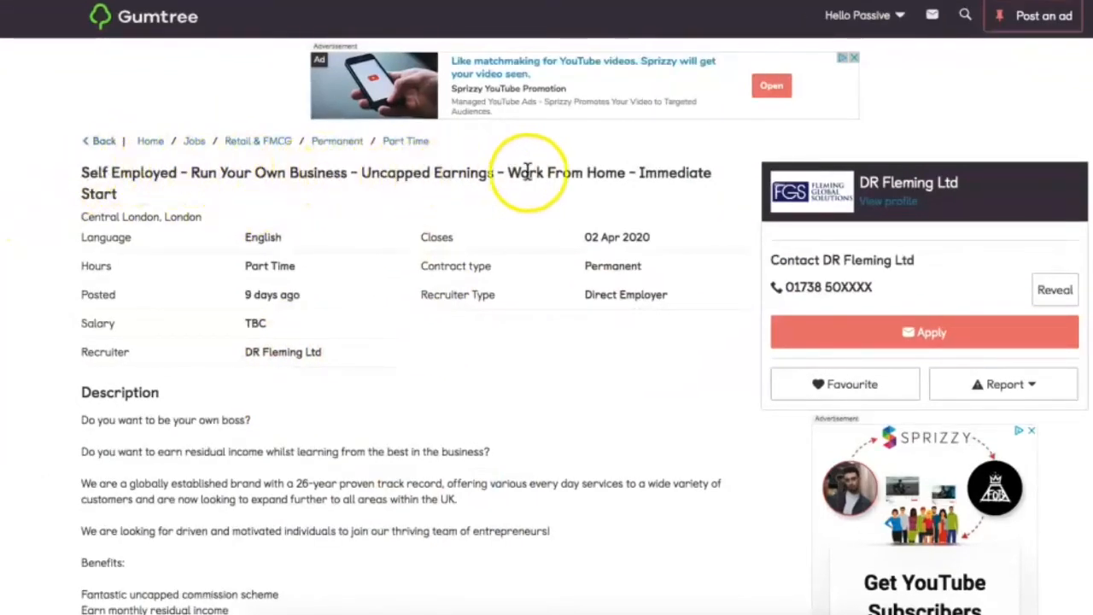
{"action": "mouse_move", "coordinate": [21, 185]}
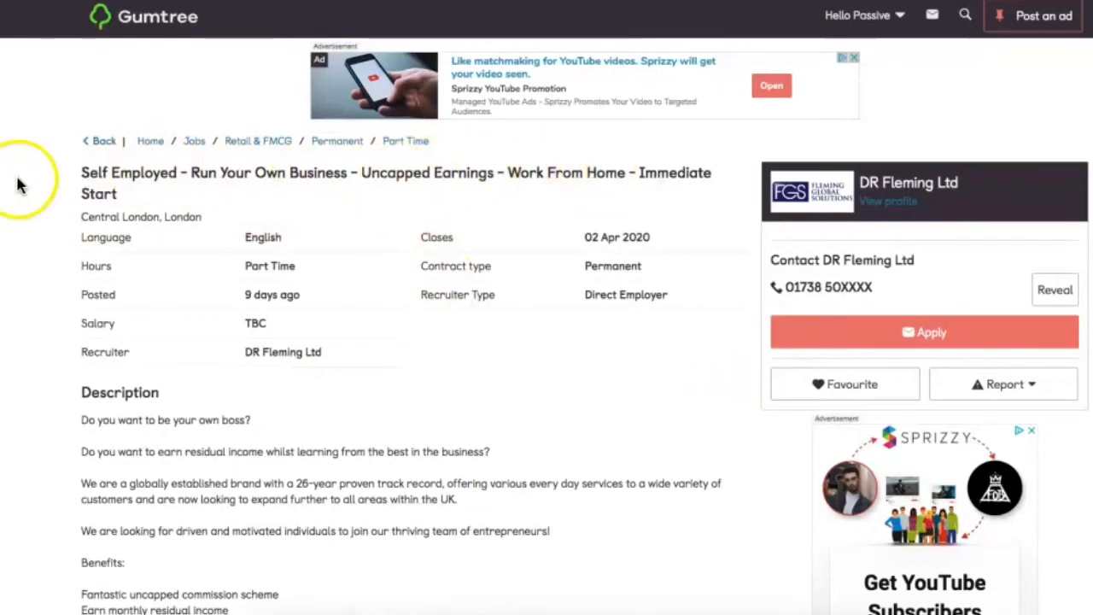
{"action": "mouse_move", "coordinate": [252, 47]}
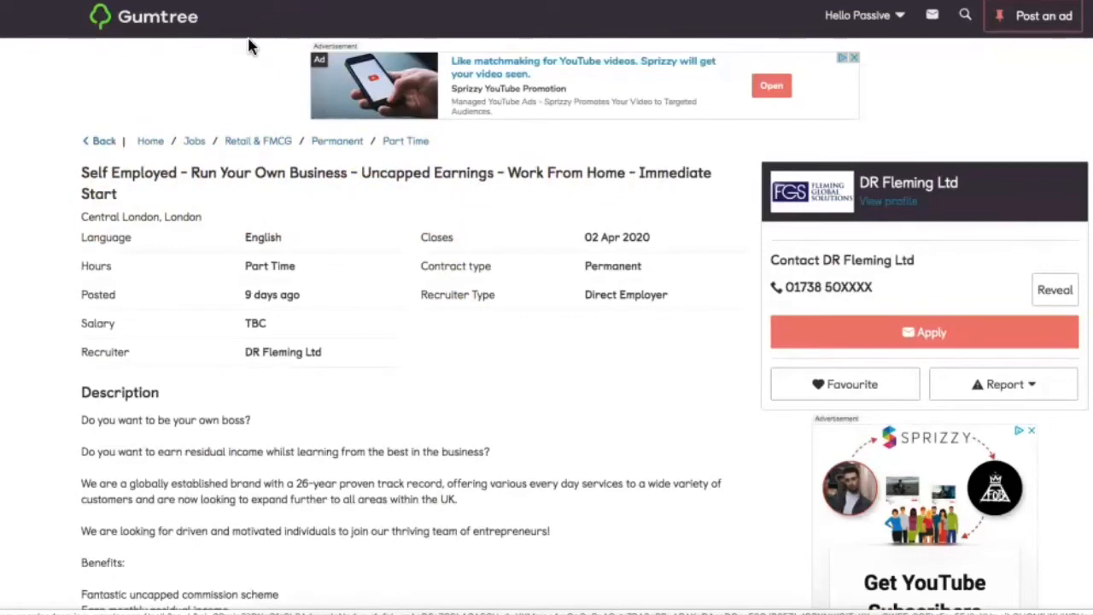
Read the DR Fleming Ltd self-employed ad, then go back to the work-from-home results.
{"action": "scroll", "scroll_direction": "down", "scroll_amount": 3}
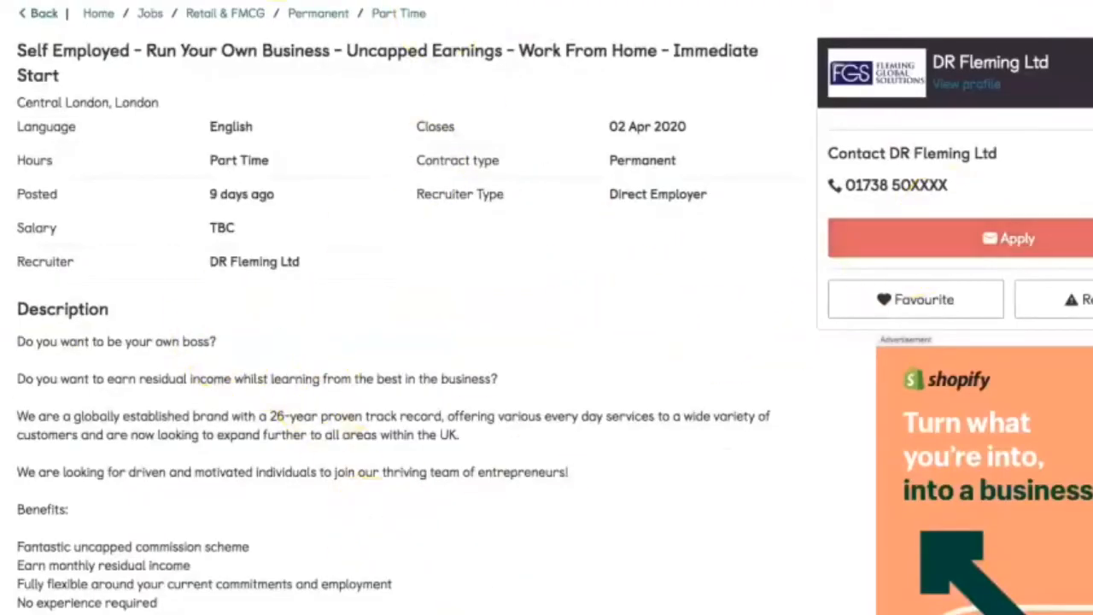
{"action": "scroll", "scroll_direction": "down", "scroll_amount": 3}
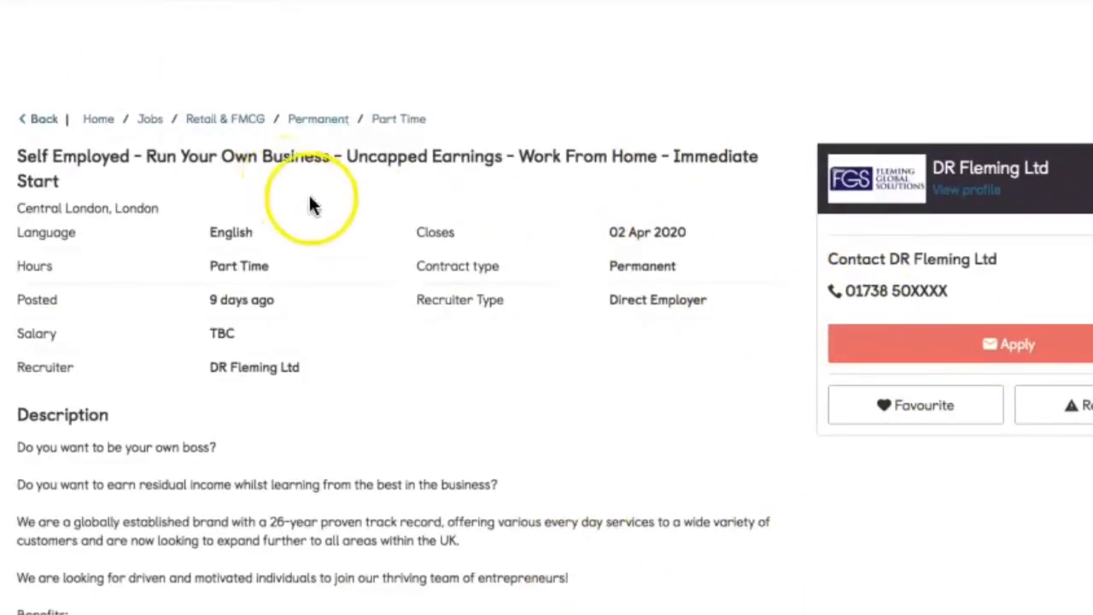
{"action": "left_click", "coordinate": [38, 118]}
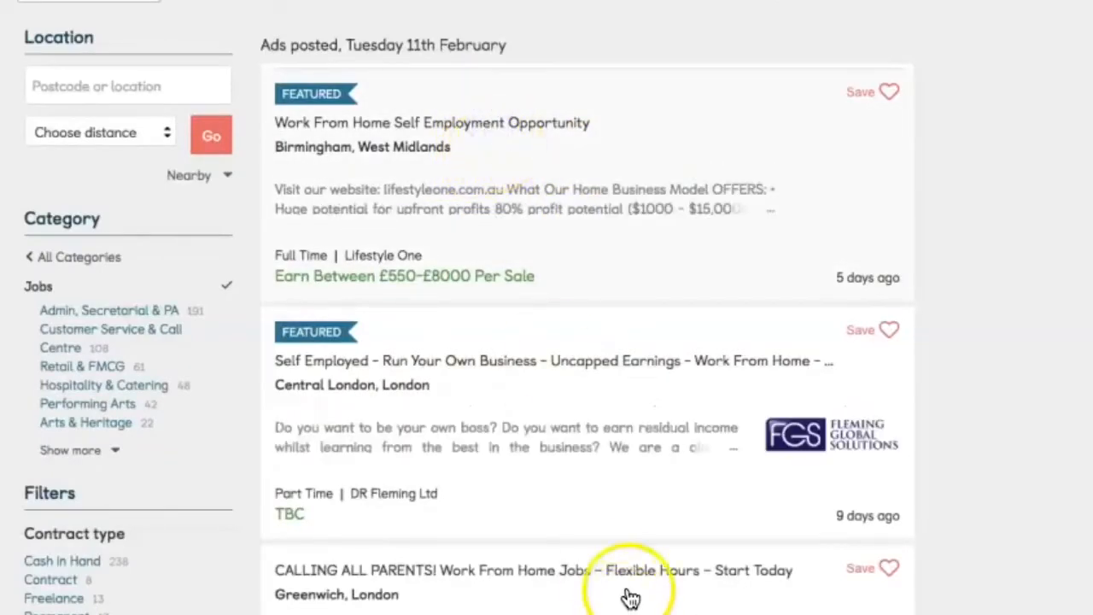
Open Lifestyle One's company site from its Work From Home Self Employment ad.
{"action": "left_click", "coordinate": [431, 122]}
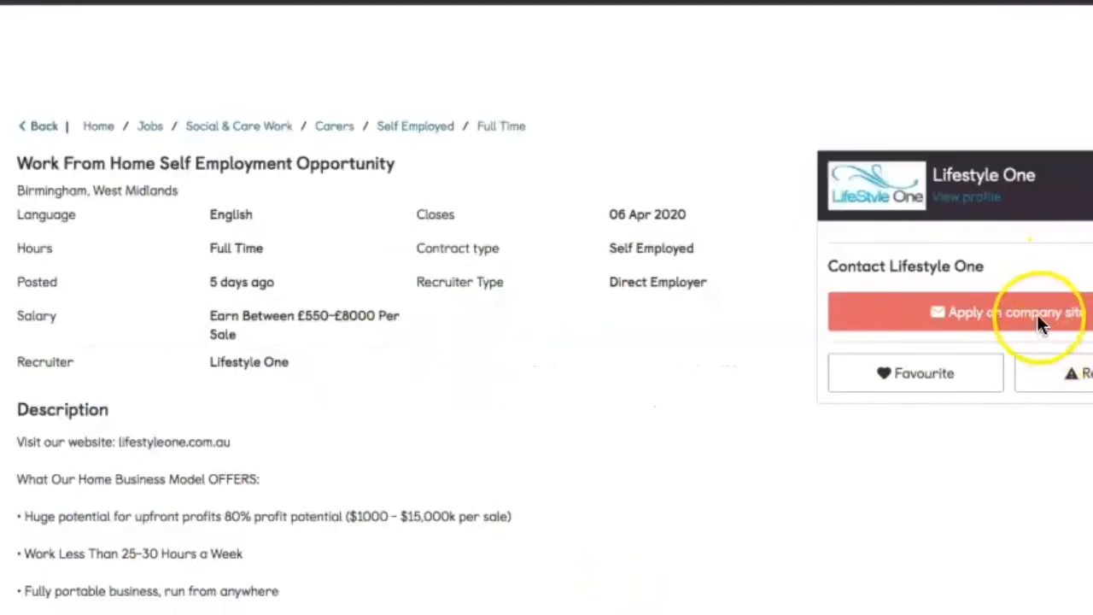
{"action": "mouse_move", "coordinate": [1016, 311]}
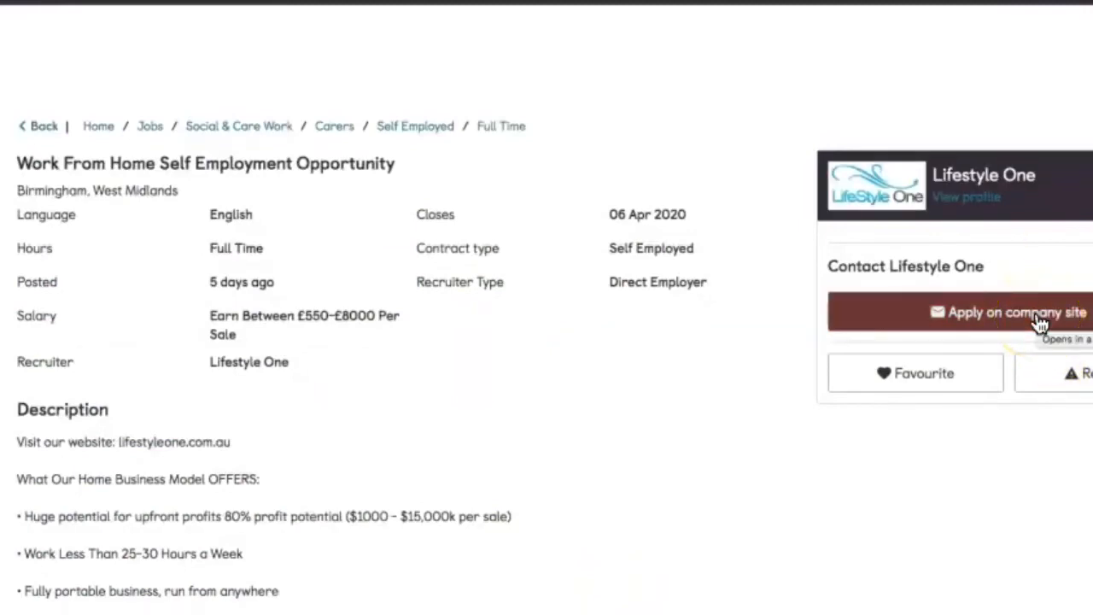
{"action": "left_click", "coordinate": [1016, 311]}
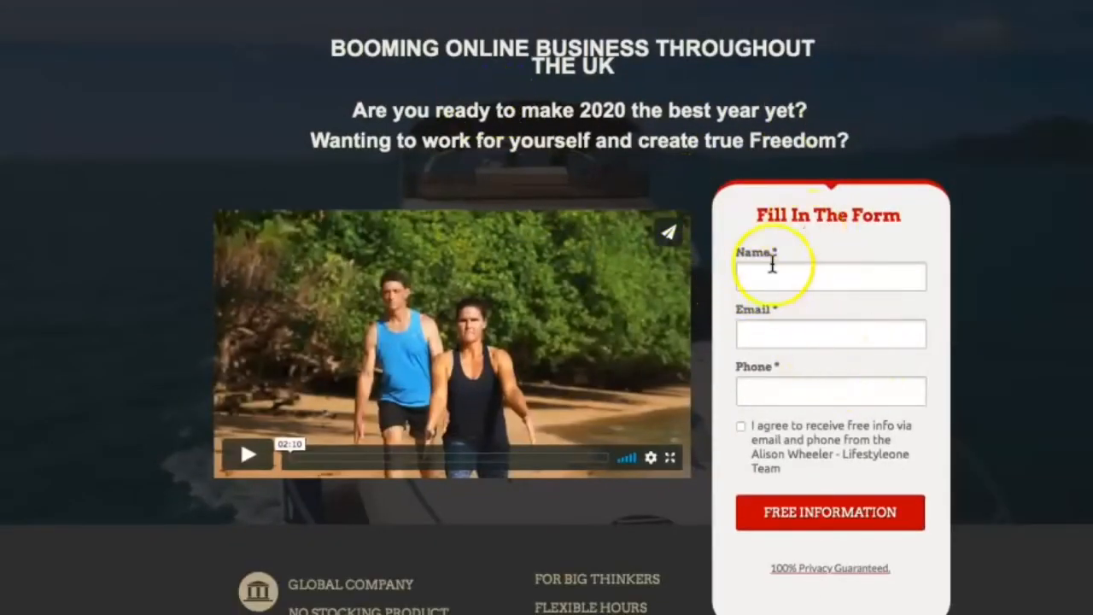
{"action": "mouse_move", "coordinate": [781, 321]}
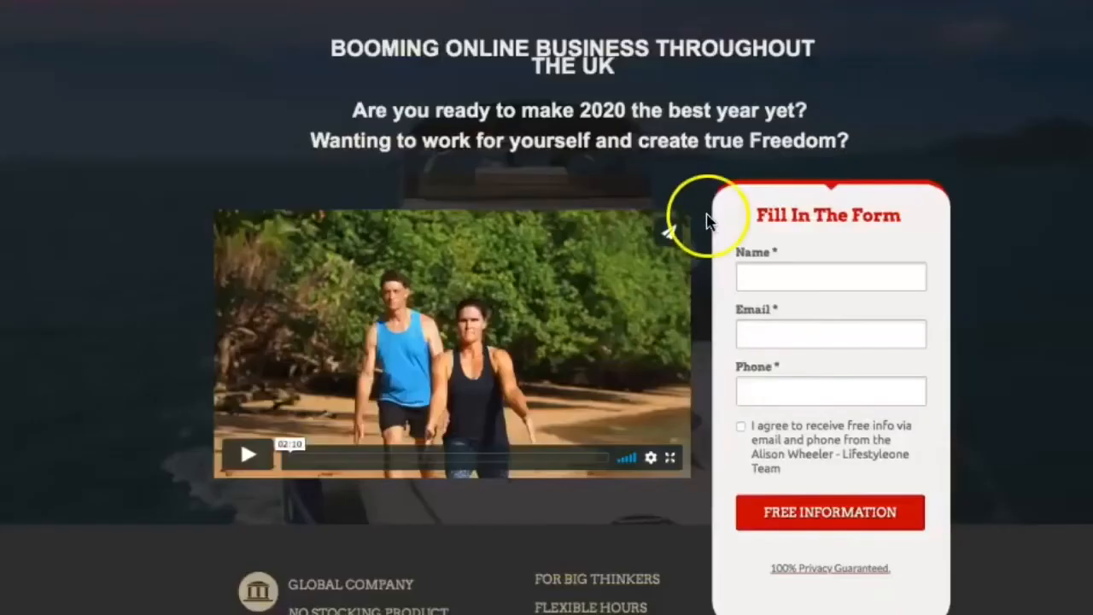
{"action": "mouse_move", "coordinate": [734, 338]}
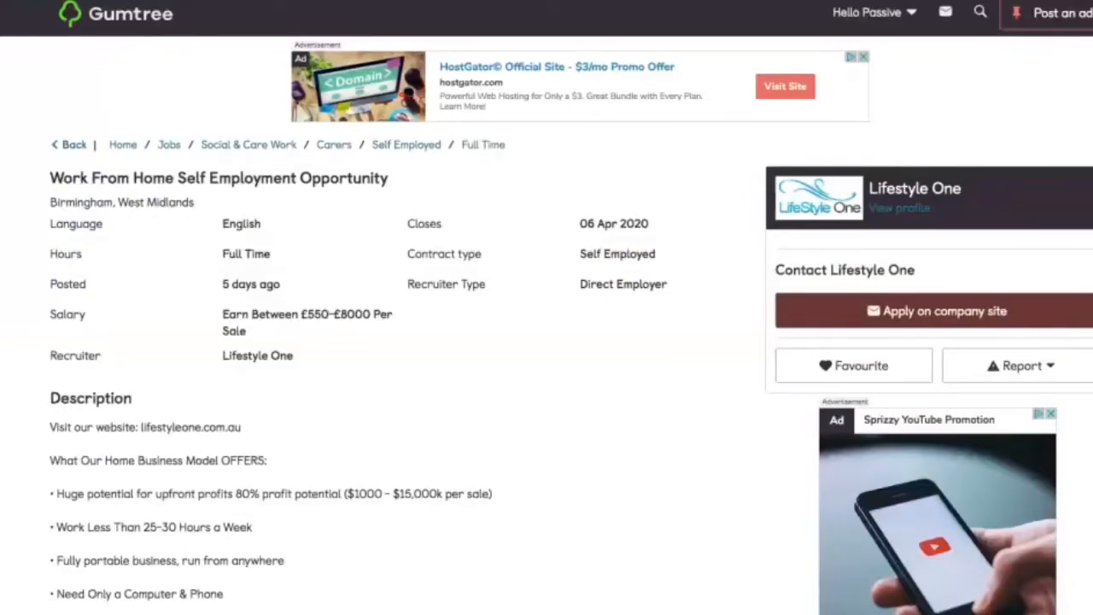
{"action": "mouse_move", "coordinate": [1076, 25]}
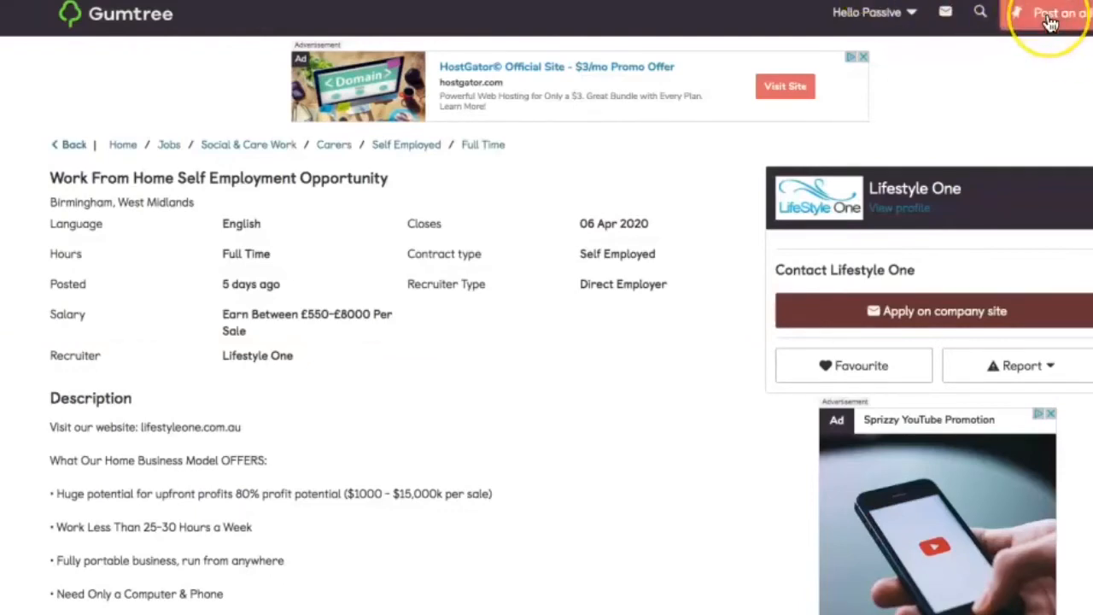
{"action": "mouse_move", "coordinate": [1059, 17]}
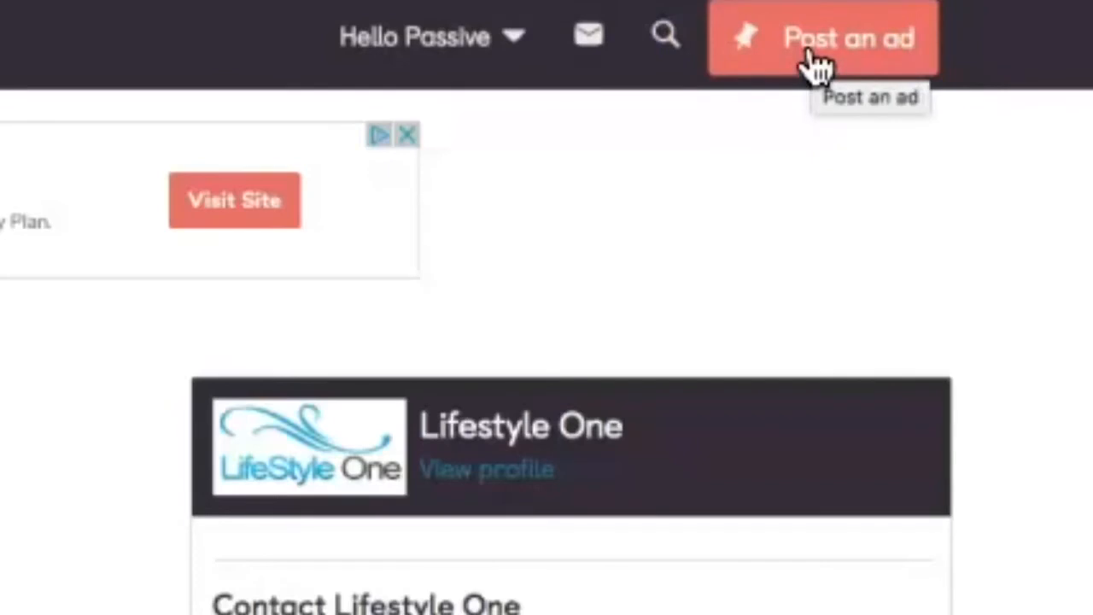
Scroll the job-advert products: Standard £39, Booster £99.99, Urgent £75, Platinum £119.99.
{"action": "scroll", "scroll_direction": "down", "scroll_amount": 3}
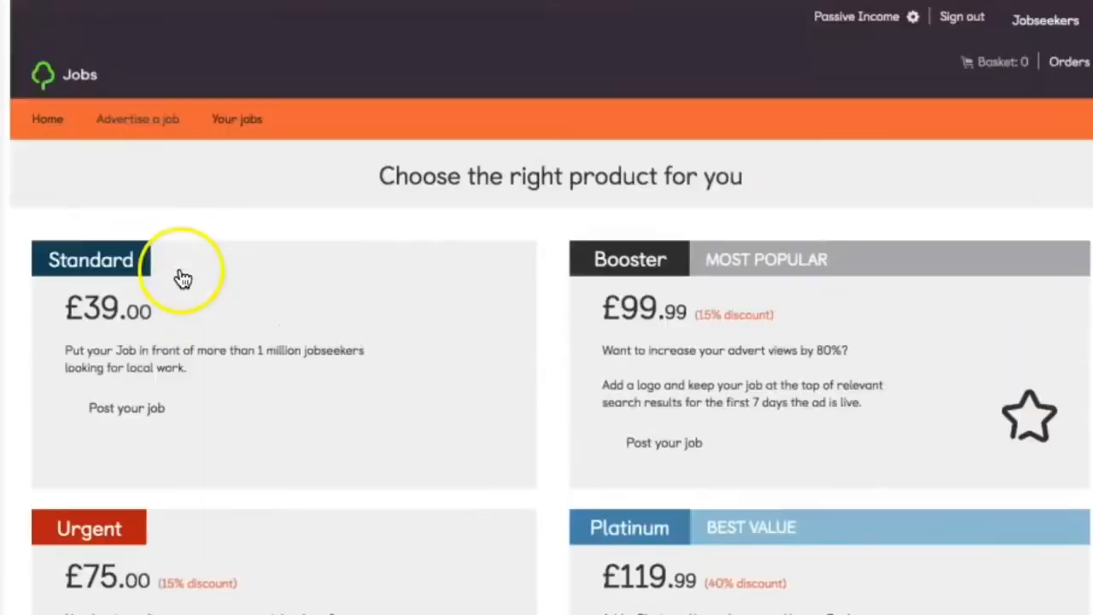
{"action": "mouse_move", "coordinate": [204, 203]}
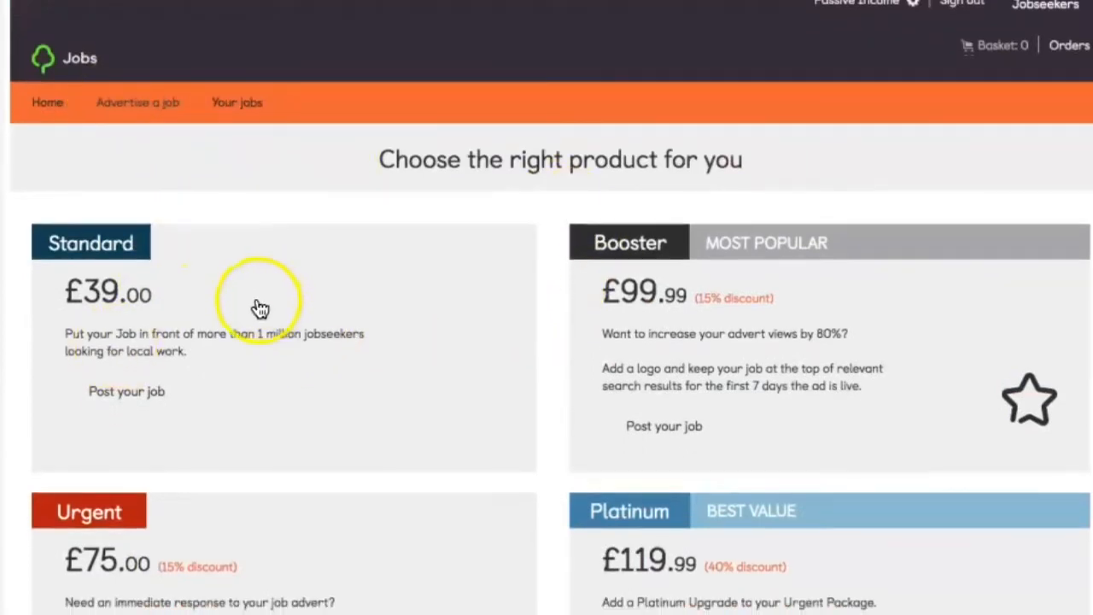
{"action": "scroll", "scroll_direction": "down", "scroll_amount": 3}
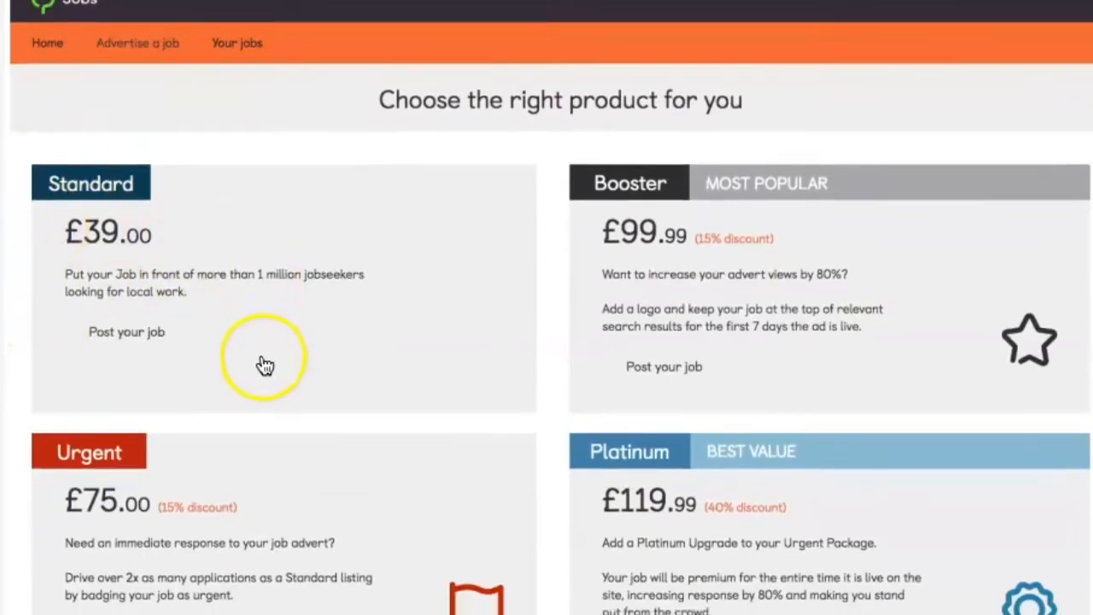
{"action": "scroll", "scroll_direction": "down", "scroll_amount": 3}
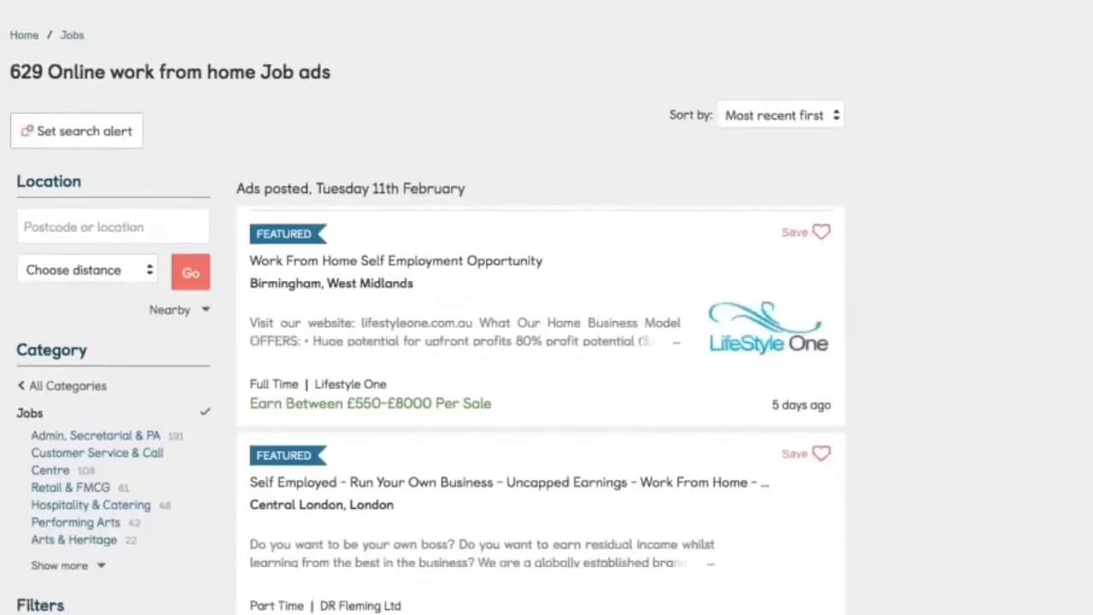
Open DR Fleming Ltd's recruiter profile to see its 24 live work-from-home ads.
{"action": "scroll", "scroll_direction": "down", "scroll_amount": 3}
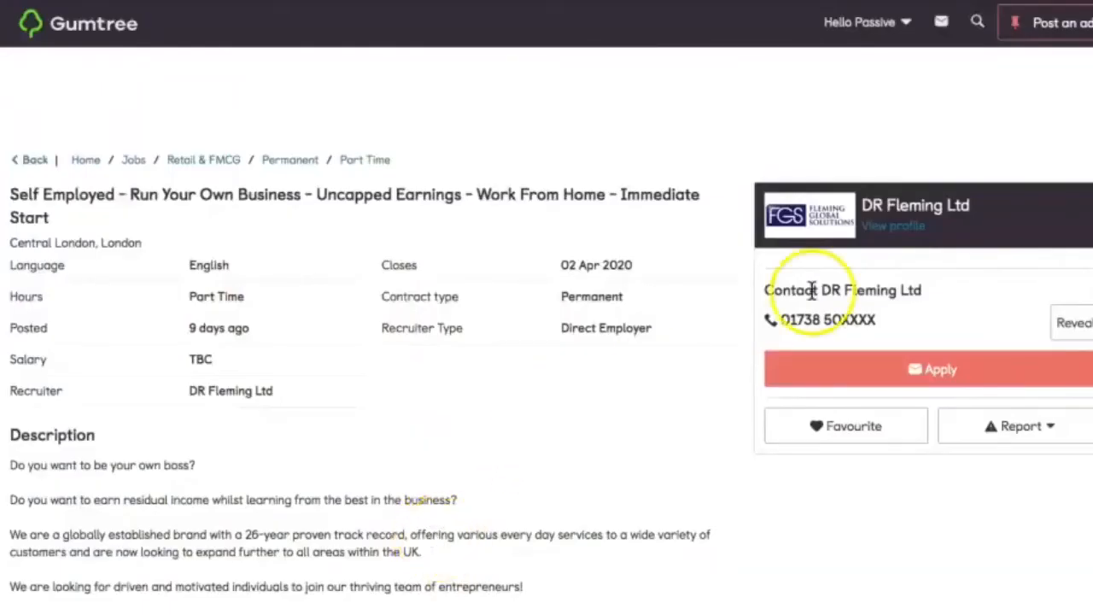
{"action": "mouse_move", "coordinate": [969, 162]}
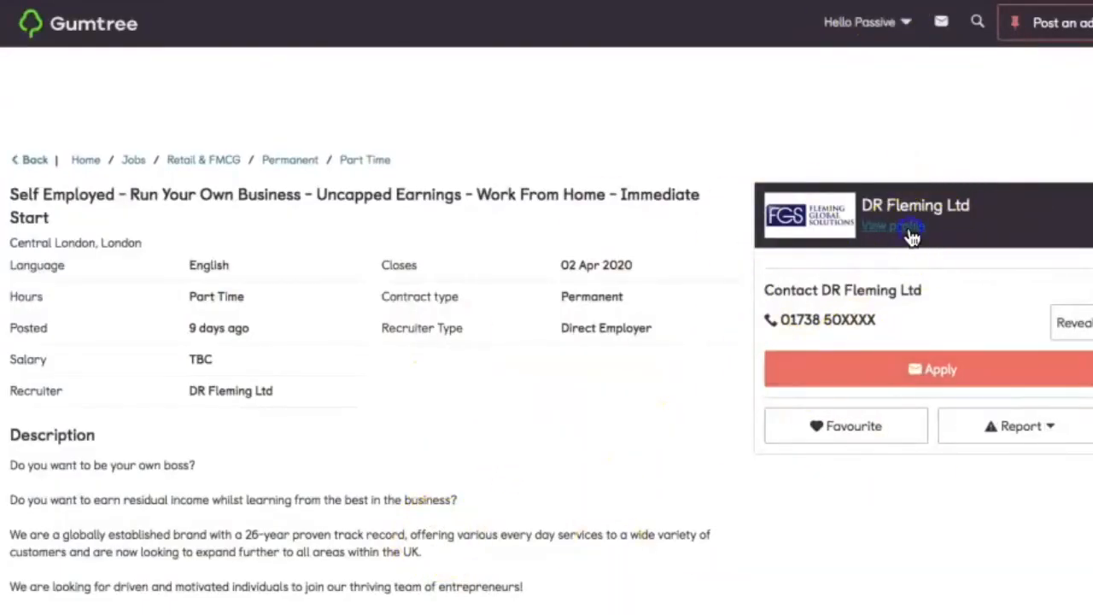
{"action": "left_click", "coordinate": [892, 226]}
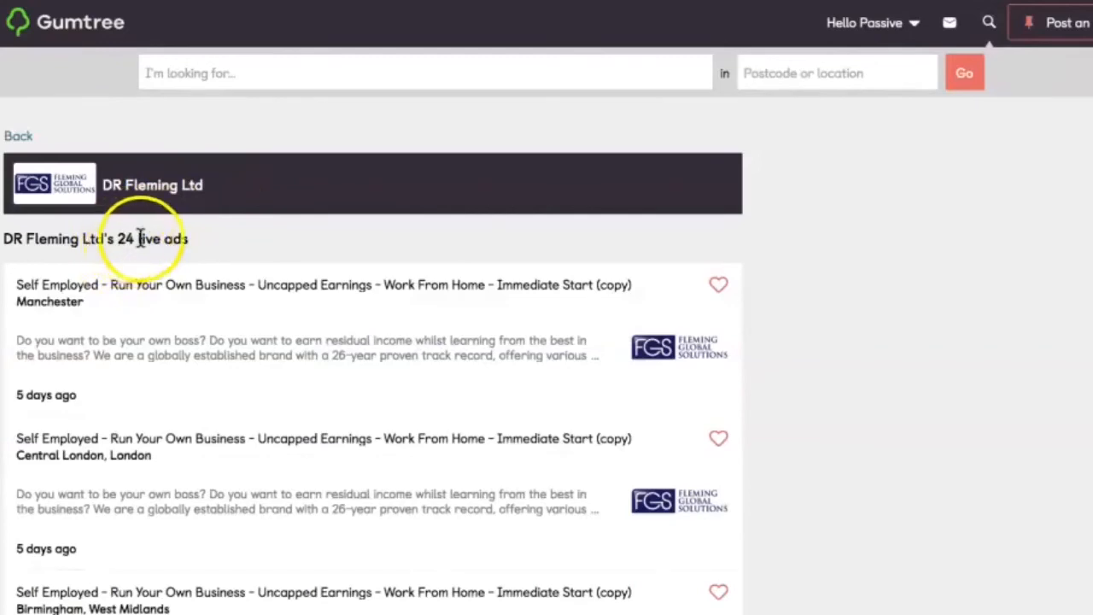
Browse DR Fleming Ltd's live ads, then return to its Central London self-employed ad.
{"action": "scroll", "scroll_direction": "down", "scroll_amount": 3}
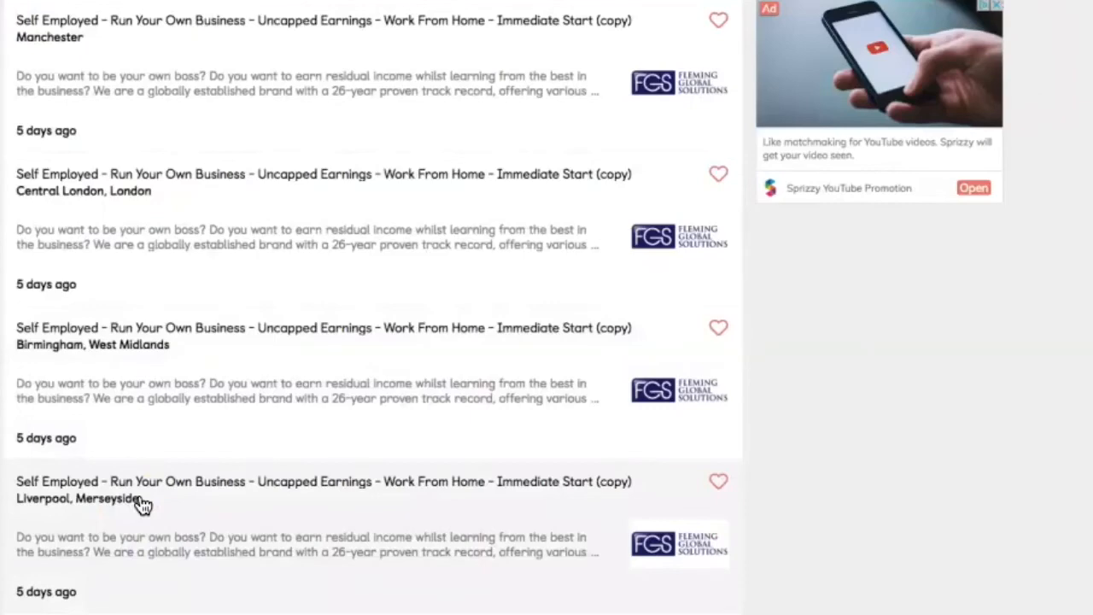
{"action": "scroll", "scroll_direction": "down", "scroll_amount": 3}
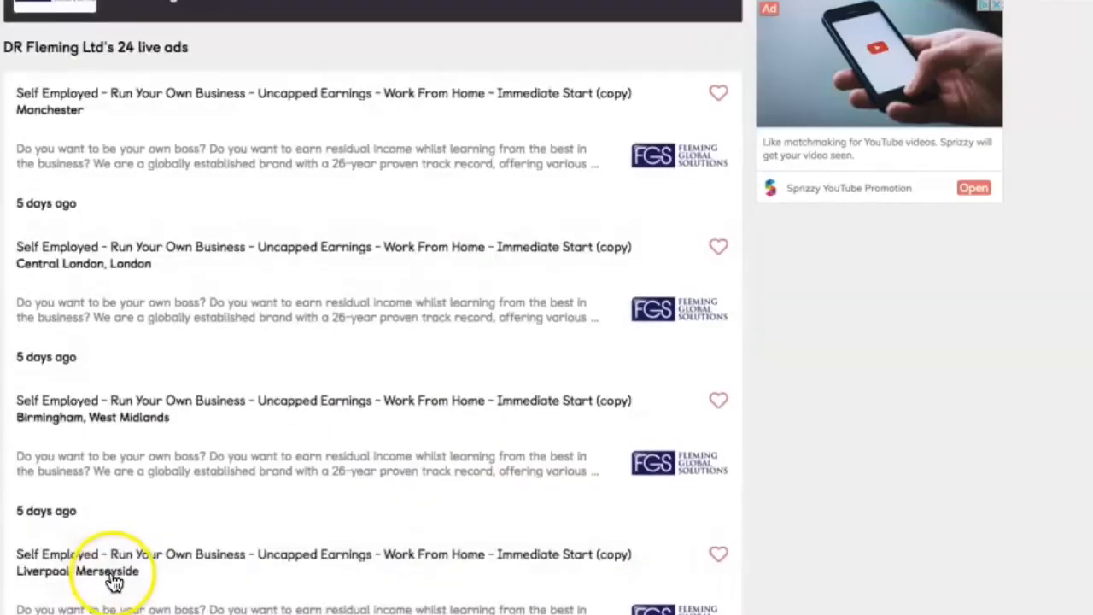
{"action": "scroll", "scroll_direction": "up", "scroll_amount": 3}
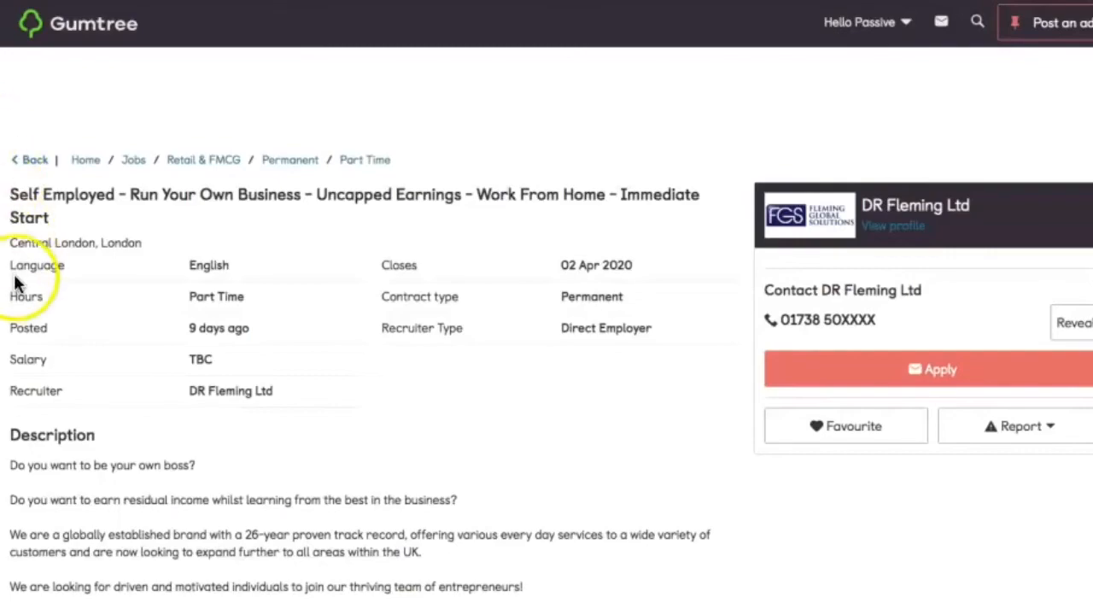
Return to results, open the CALLING ALL PARENTS! ad and browse 20 Cogs' 82 live ads.
{"action": "left_click", "coordinate": [29, 160]}
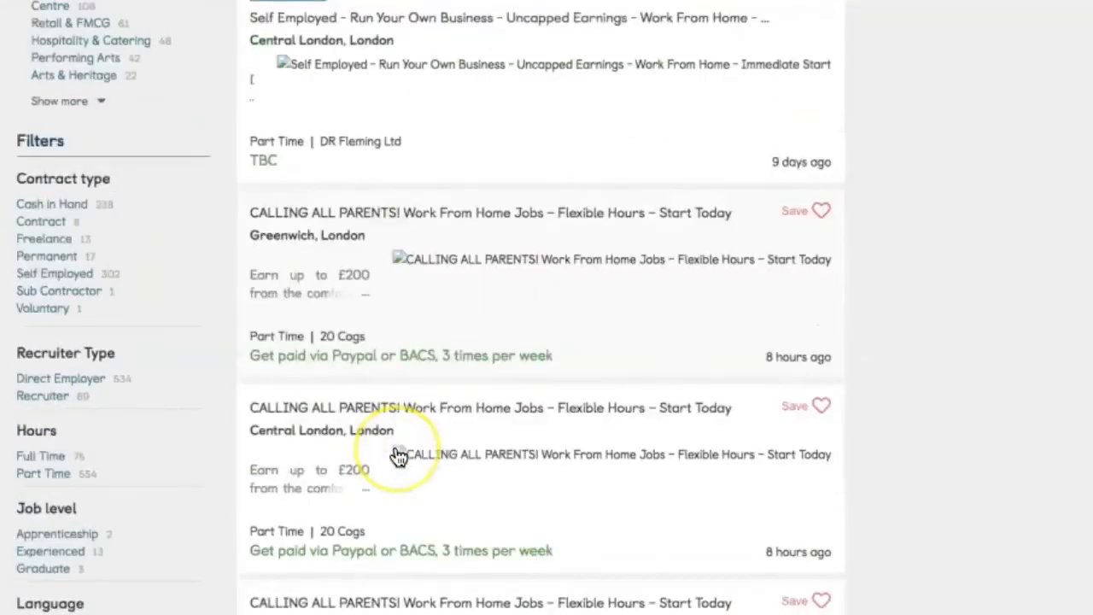
{"action": "scroll", "scroll_direction": "down", "scroll_amount": 3}
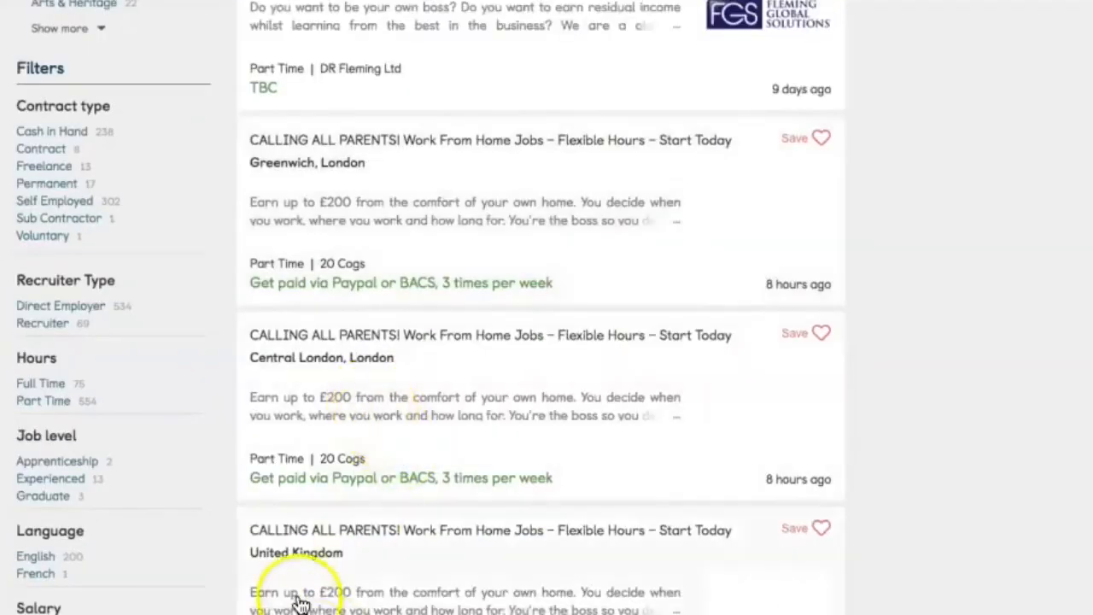
{"action": "mouse_move", "coordinate": [332, 540]}
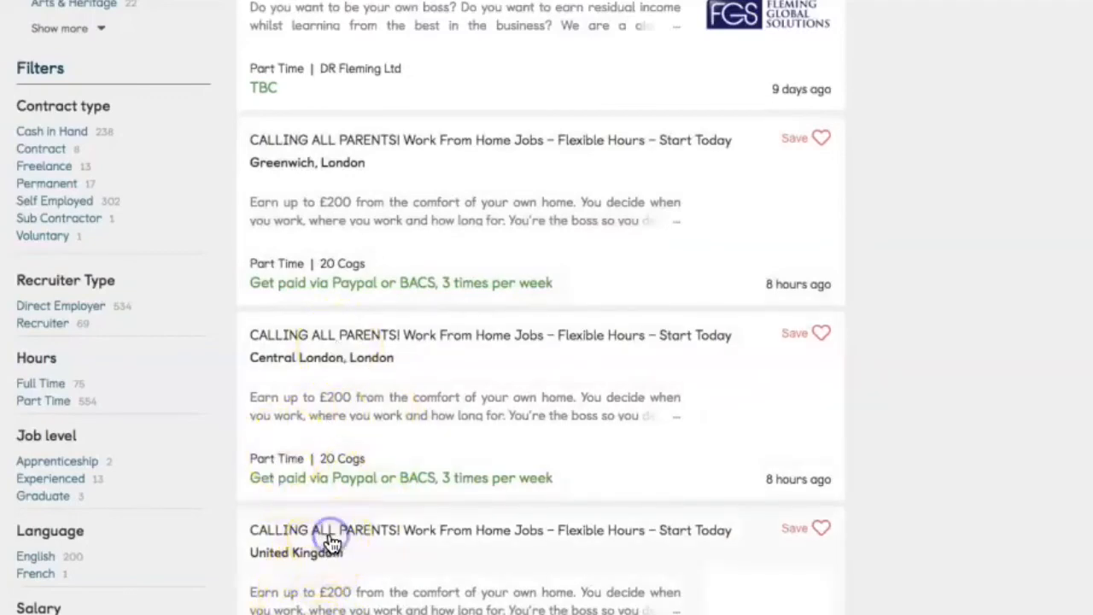
{"action": "left_click", "coordinate": [331, 536]}
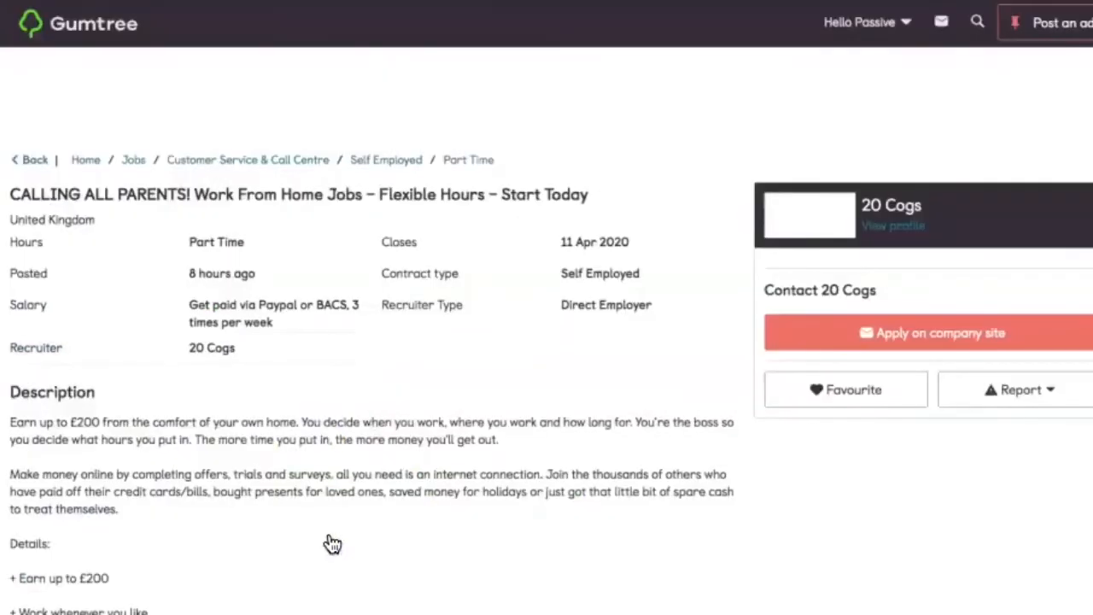
{"action": "left_click", "coordinate": [893, 224]}
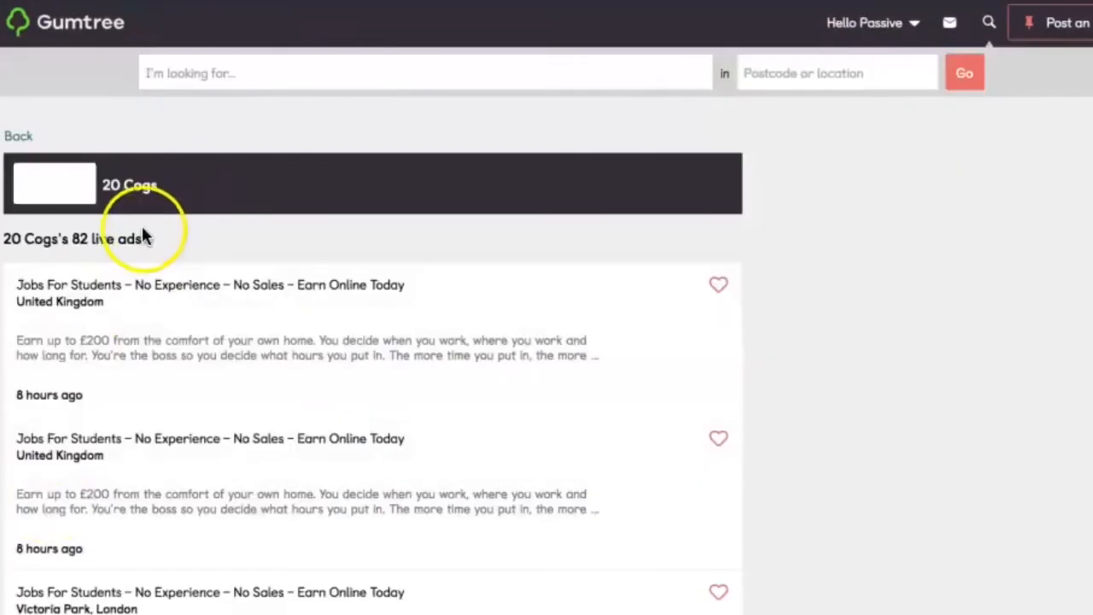
{"action": "scroll", "scroll_direction": "down", "scroll_amount": 3}
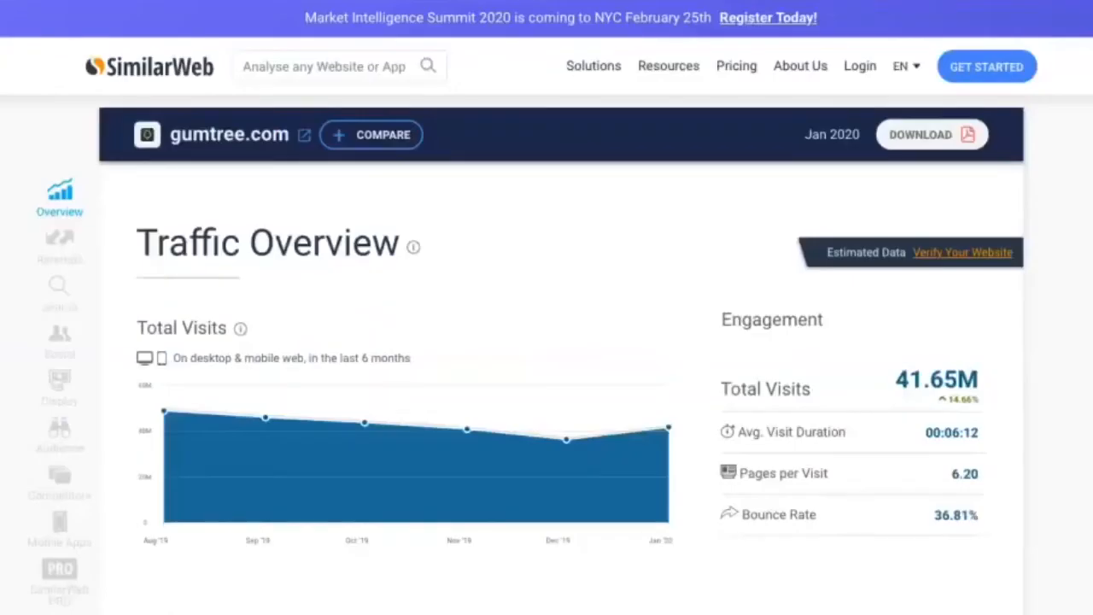
{"action": "mouse_move", "coordinate": [427, 398]}
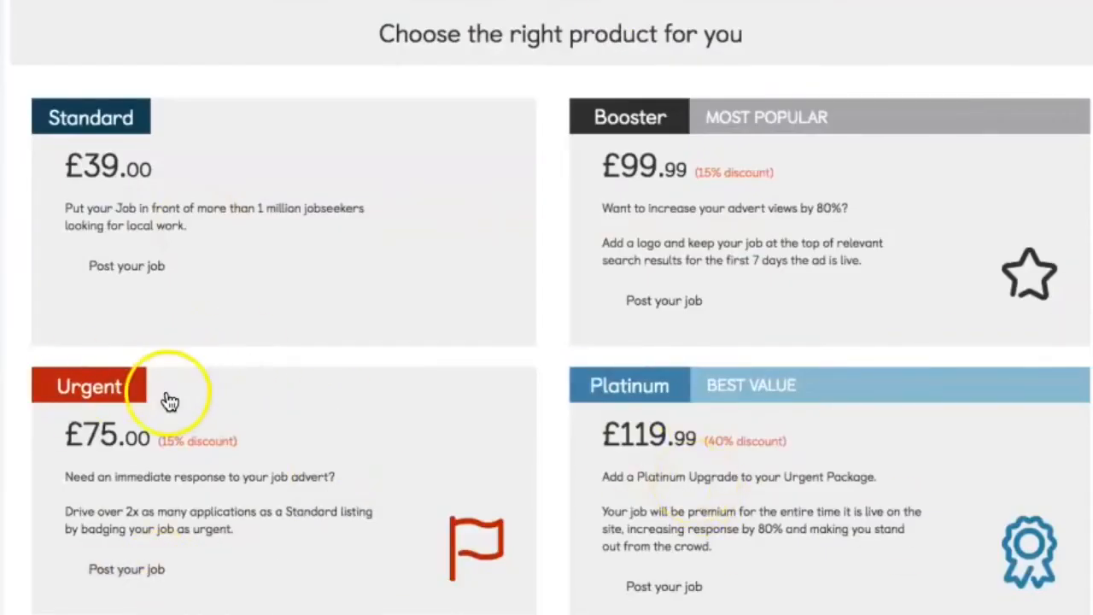
{"action": "mouse_move", "coordinate": [726, 418]}
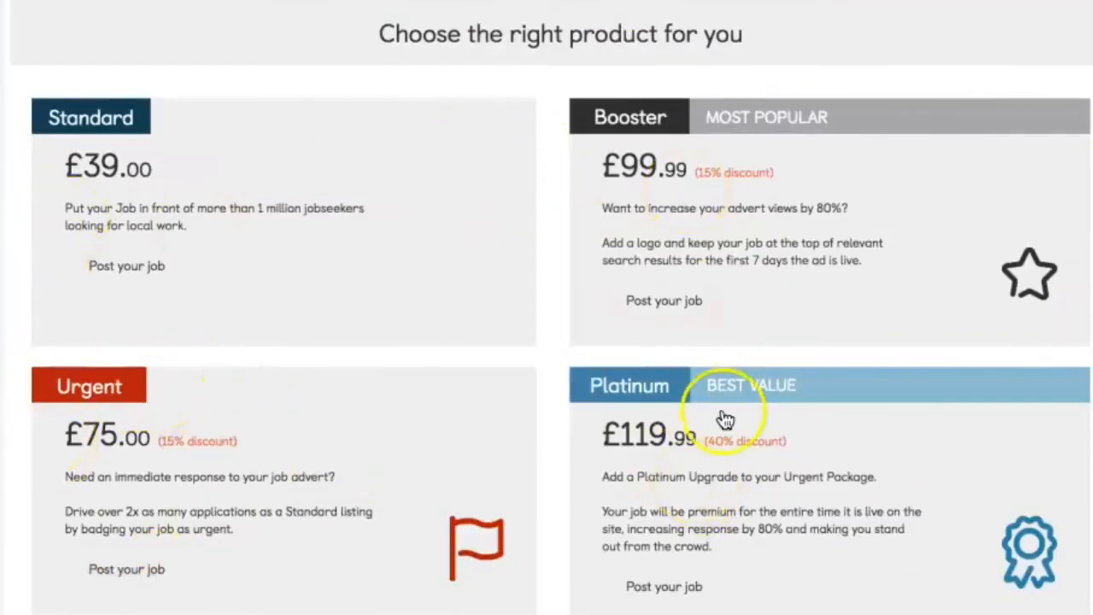
{"action": "mouse_move", "coordinate": [363, 338]}
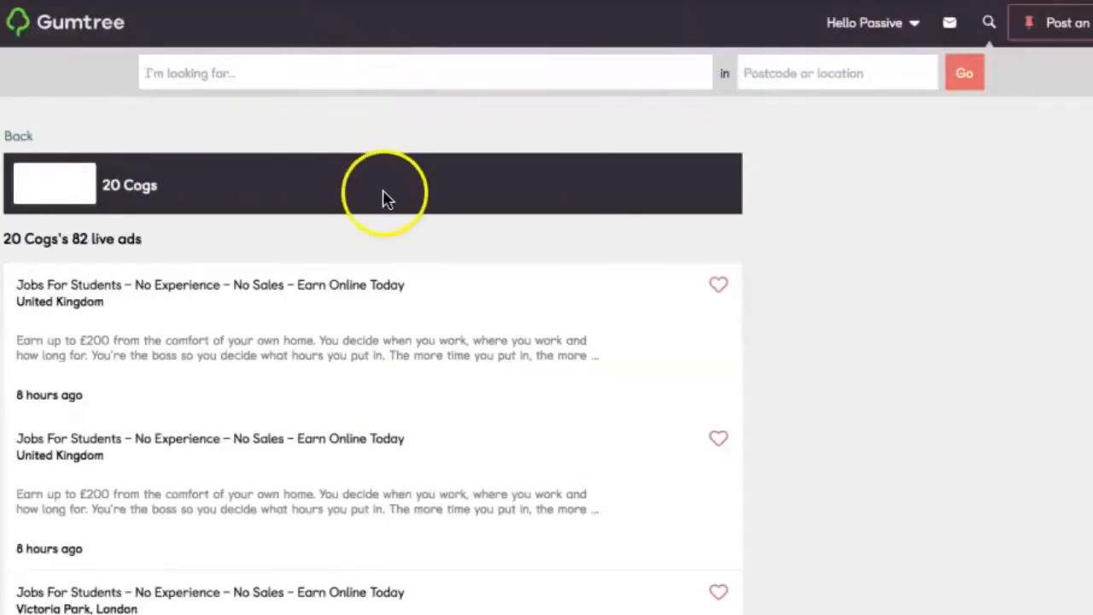
{"action": "mouse_move", "coordinate": [149, 4]}
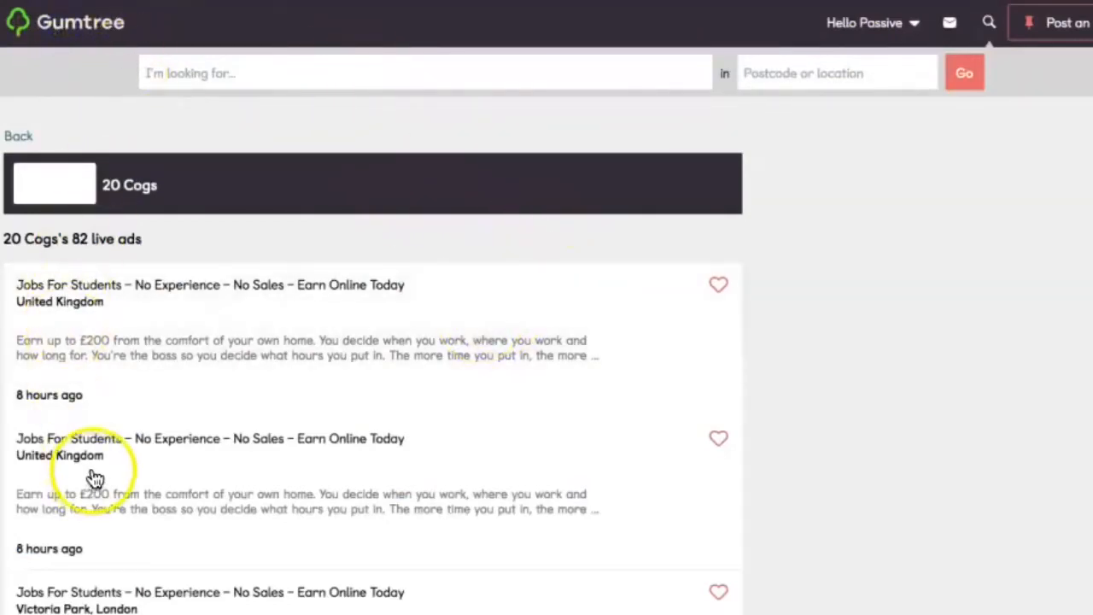
{"action": "left_click", "coordinate": [18, 135]}
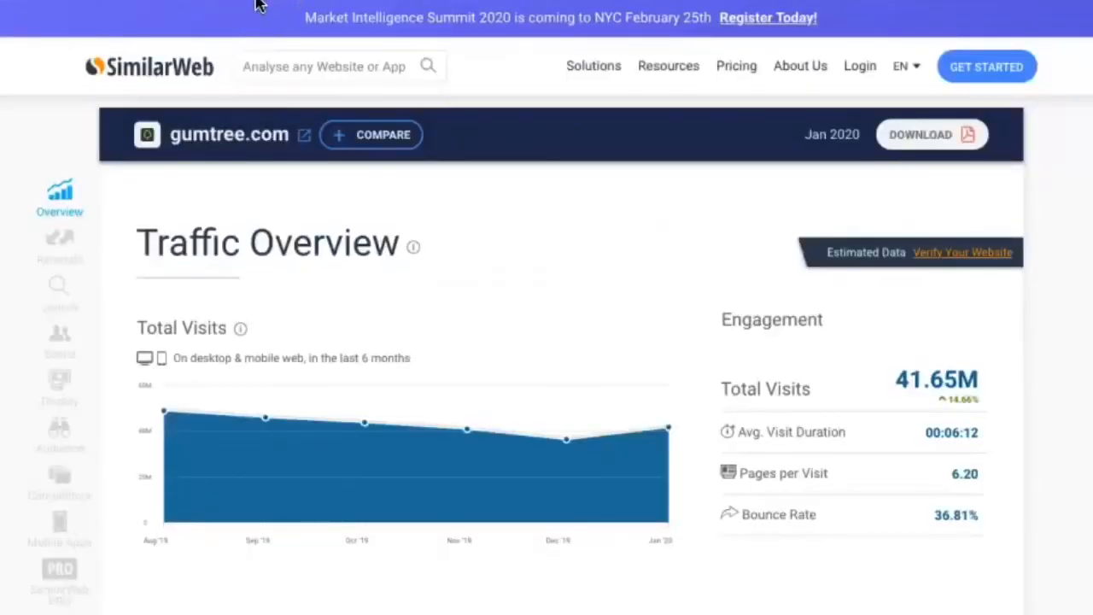
{"action": "mouse_move", "coordinate": [269, 6]}
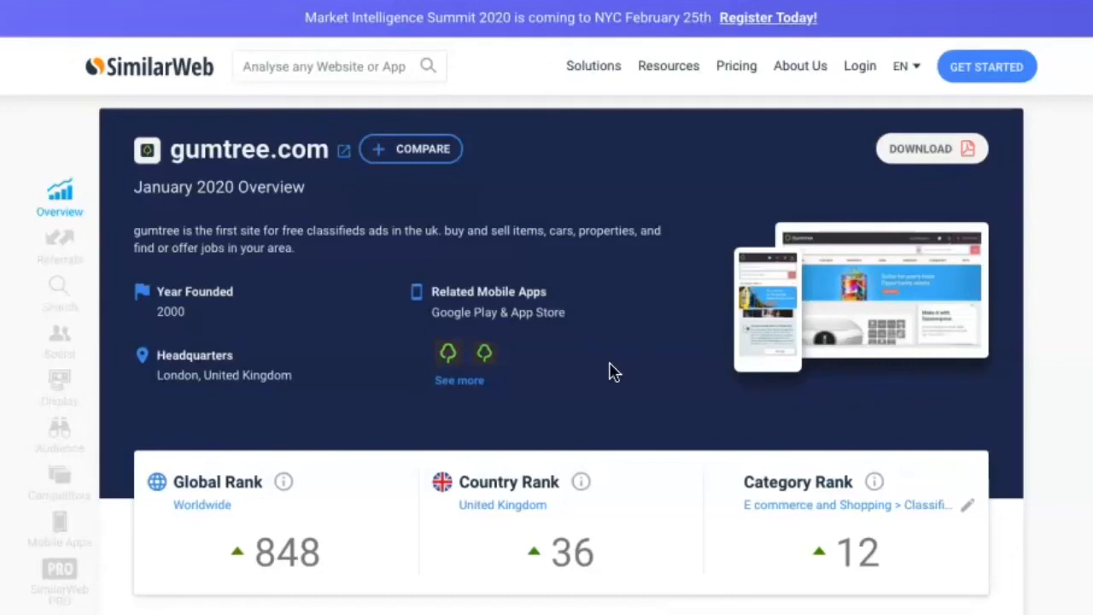
{"action": "mouse_move", "coordinate": [609, 374]}
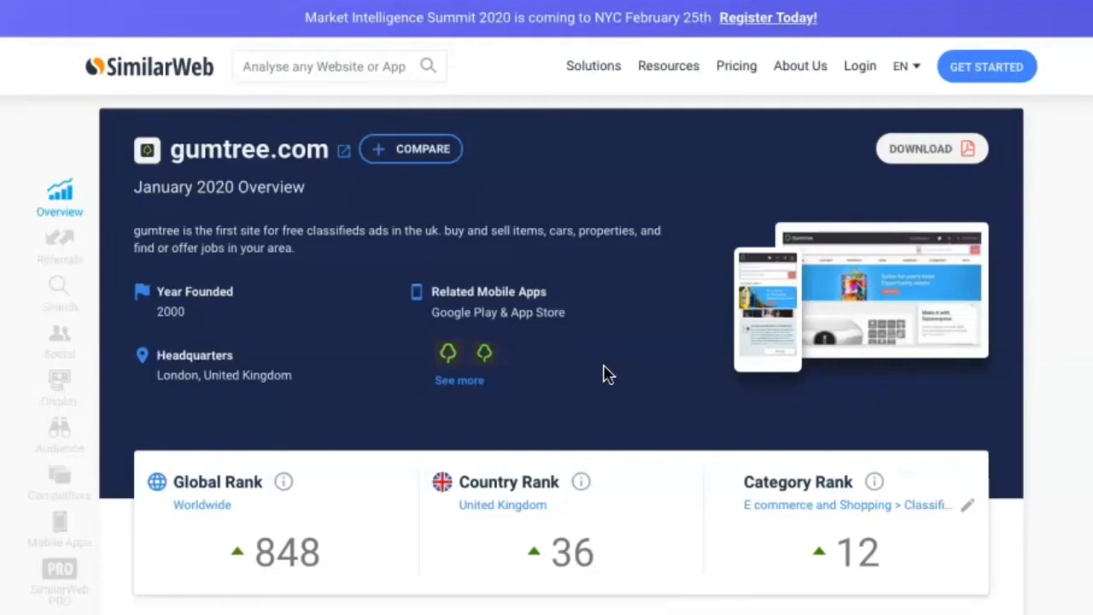